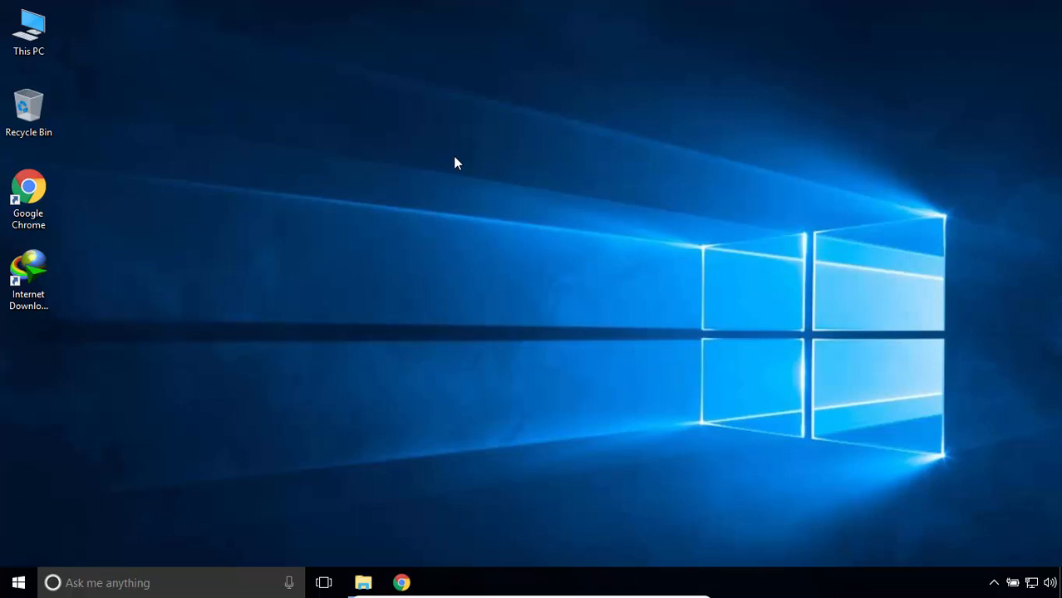
pyautogui.moveTo(402, 580)
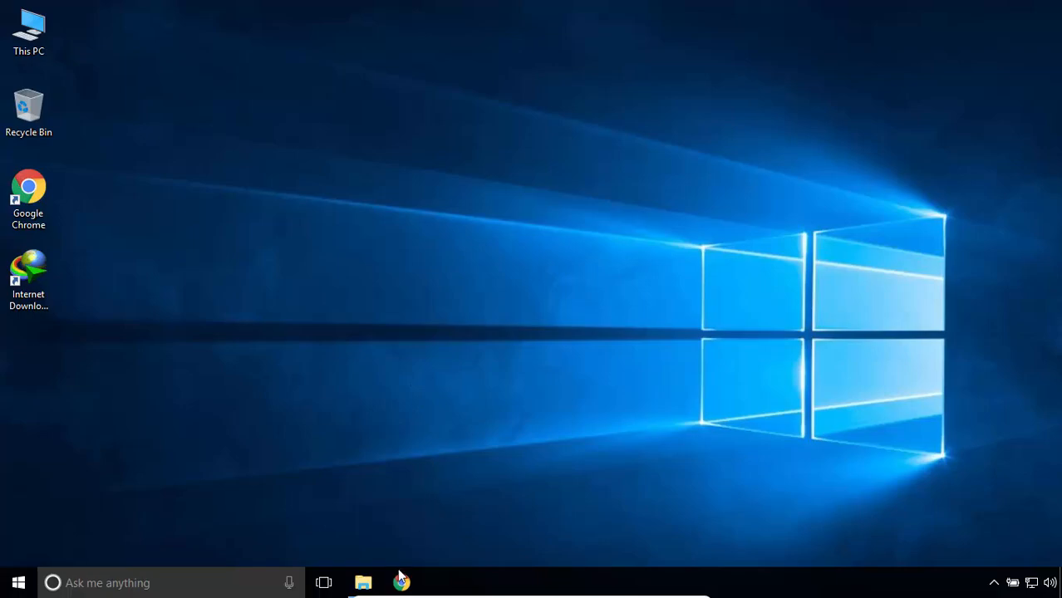
# - Launch Chrome from the taskbar and search Google for 'oracle'
pyautogui.click(402, 583)
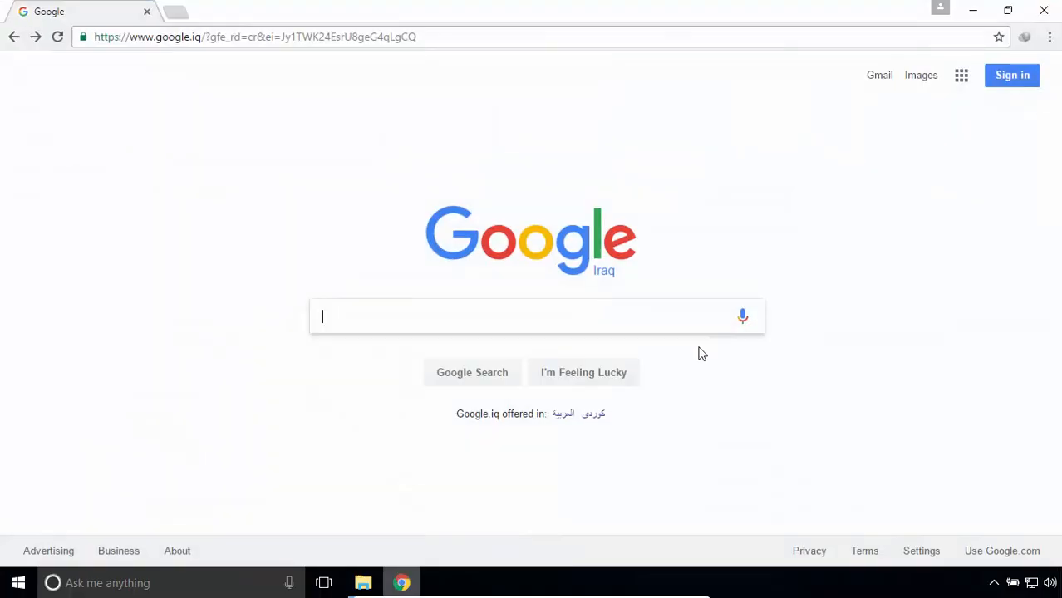
pyautogui.write('oracle')
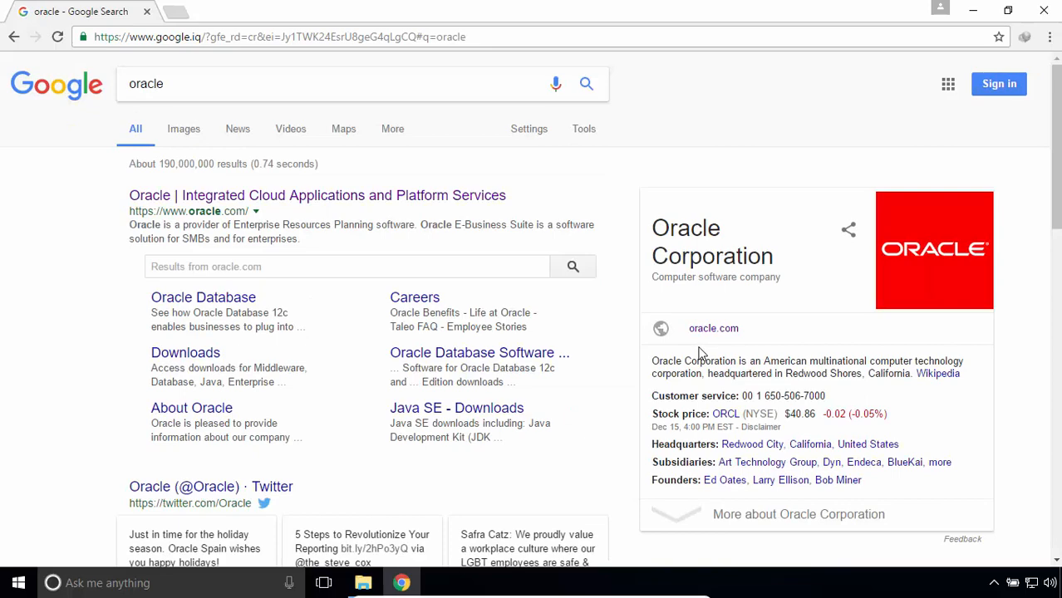
pyautogui.moveTo(262, 198)
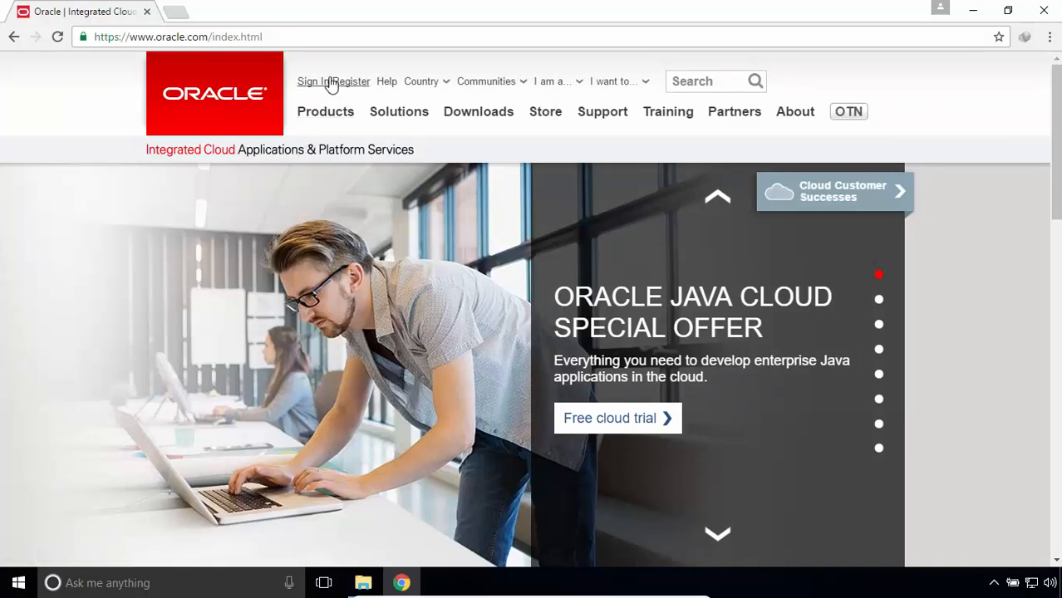
pyautogui.moveTo(334, 80)
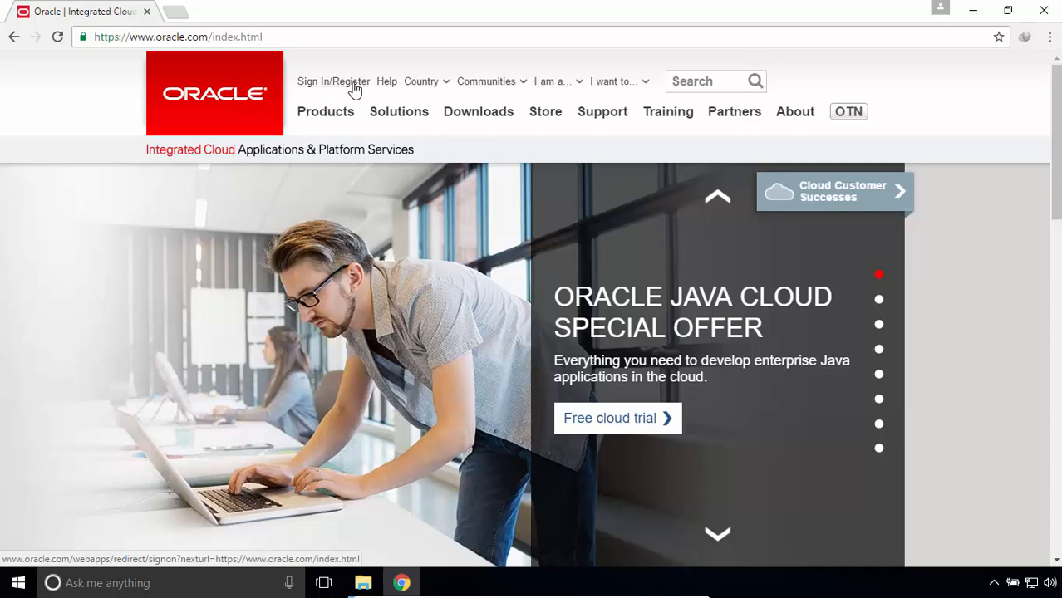
# - Sign in to an Oracle account through oracle.com's Sign In/Register page
pyautogui.click(333, 81)
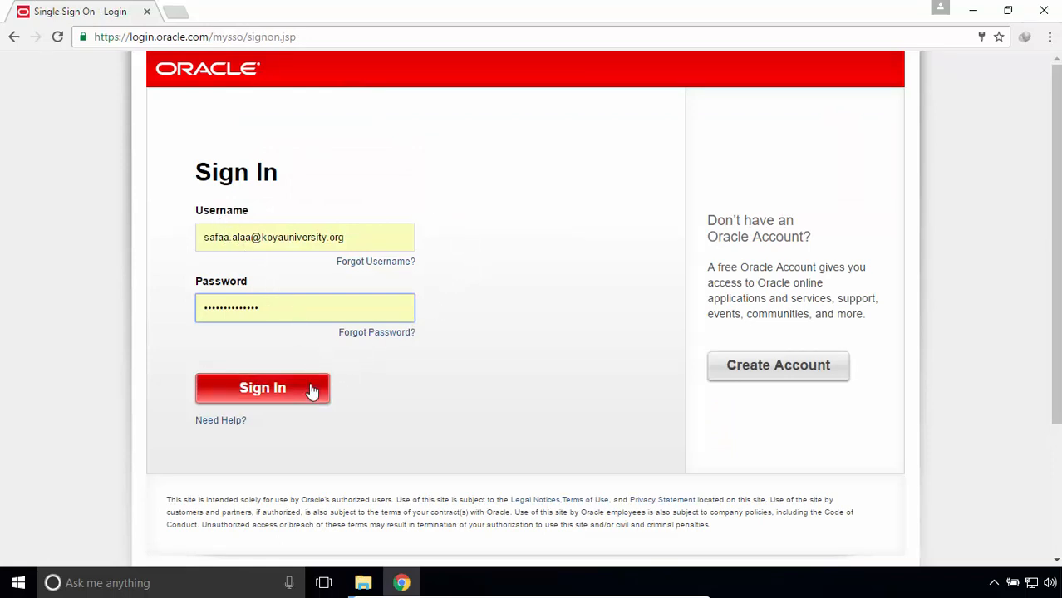
pyautogui.moveTo(466, 391)
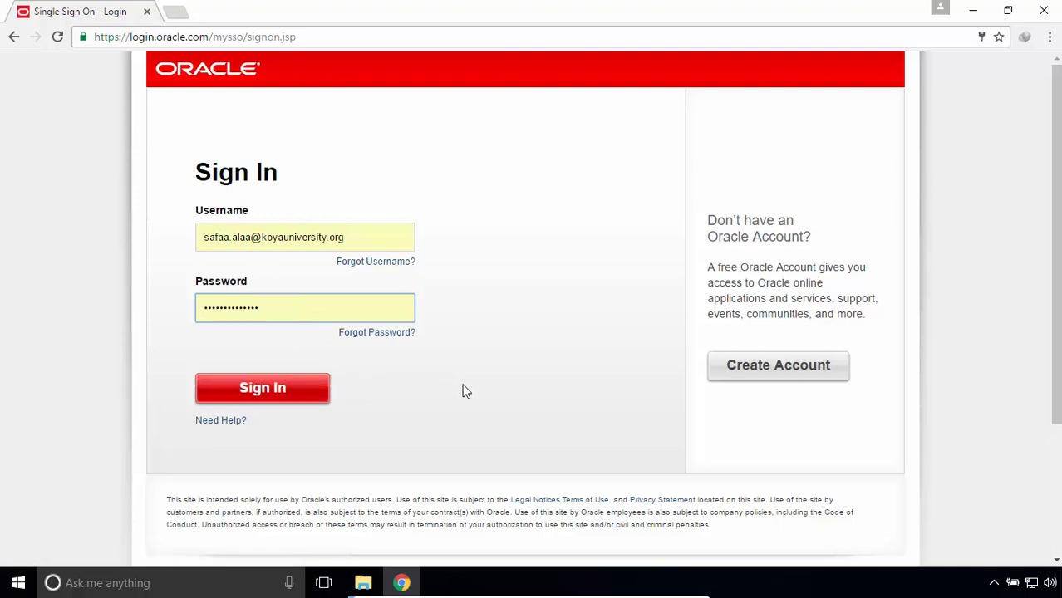
pyautogui.moveTo(778, 365)
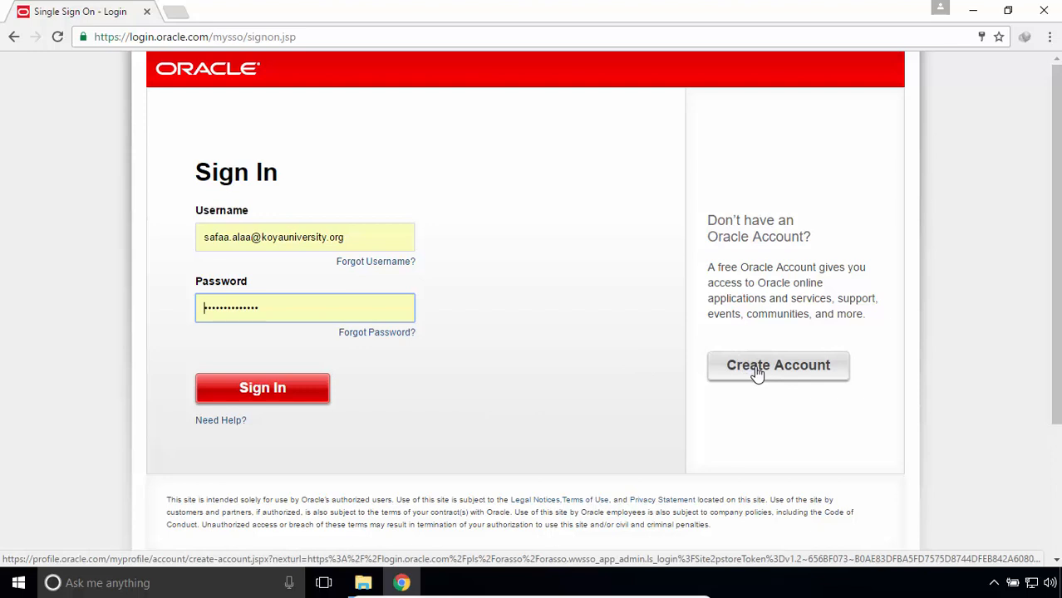
pyautogui.moveTo(484, 436)
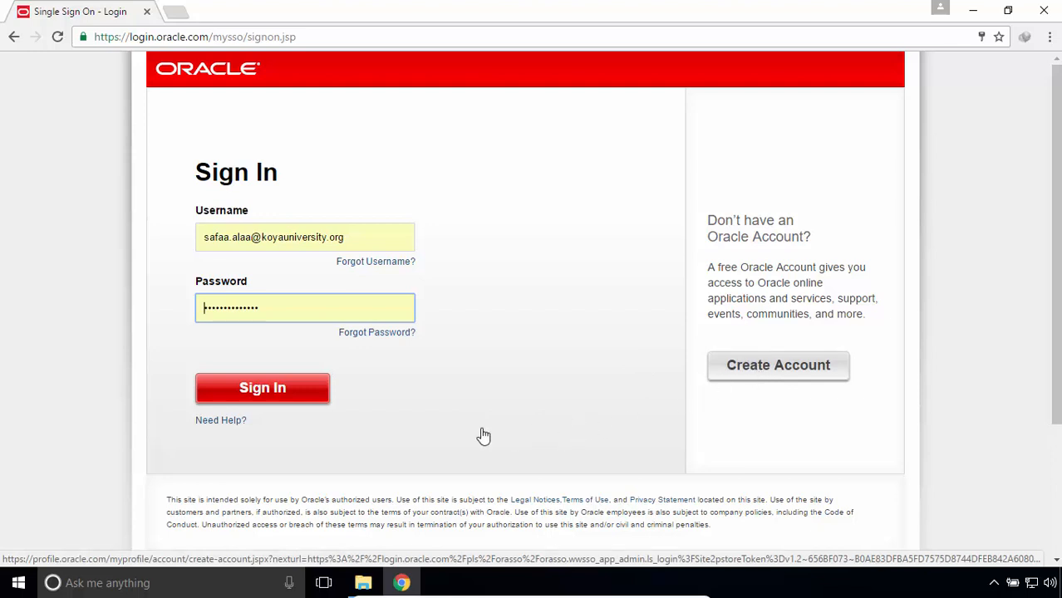
pyautogui.click(262, 388)
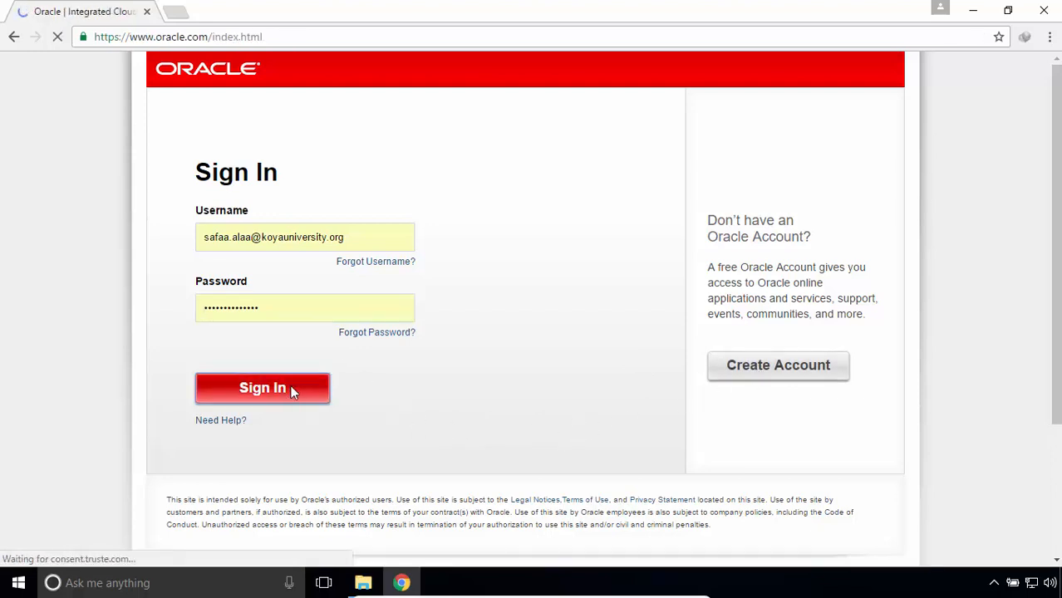
# - Navigate through Downloads and Developer Tools to the SQL Developer downloads page
pyautogui.click(262, 388)
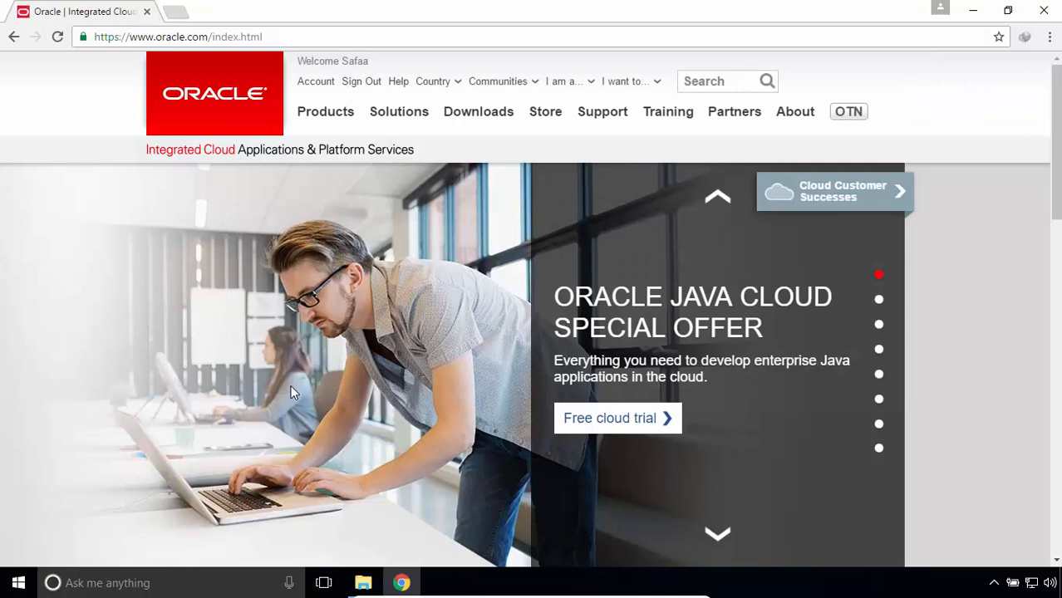
pyautogui.moveTo(478, 112)
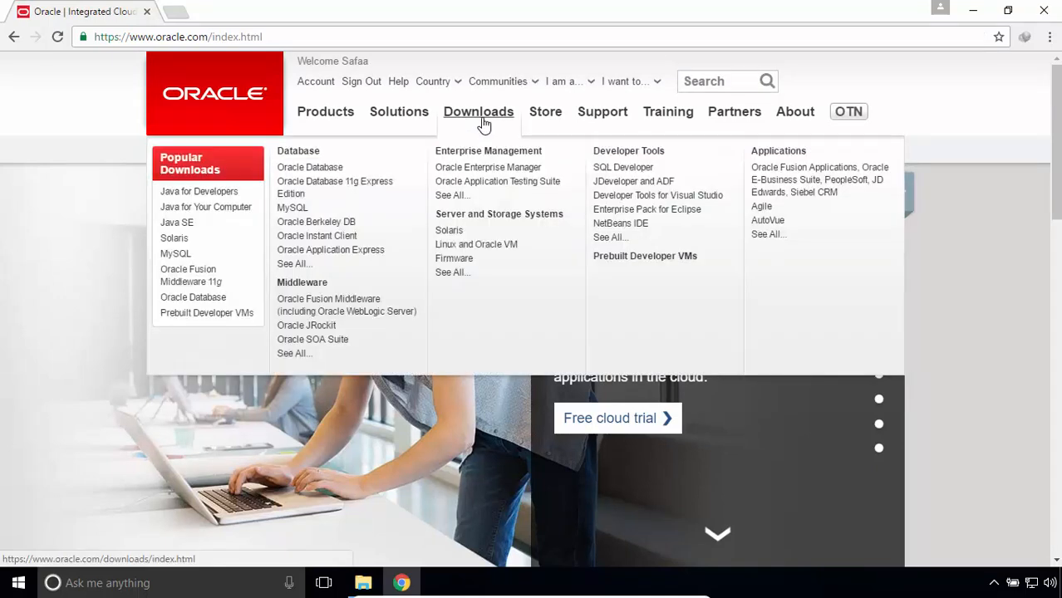
pyautogui.click(478, 111)
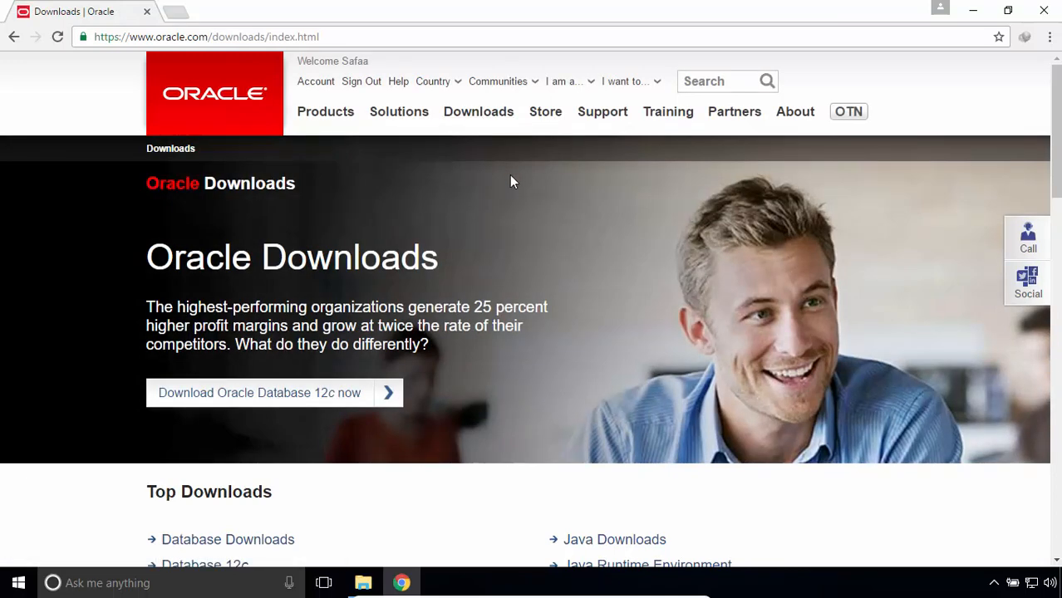
pyautogui.scroll(-3)
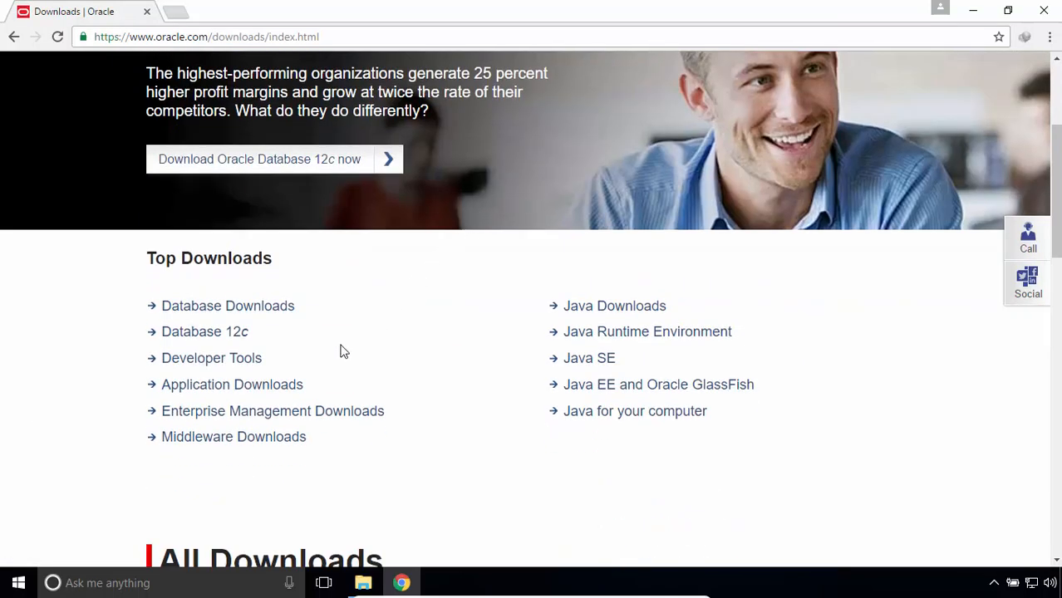
pyautogui.moveTo(212, 357)
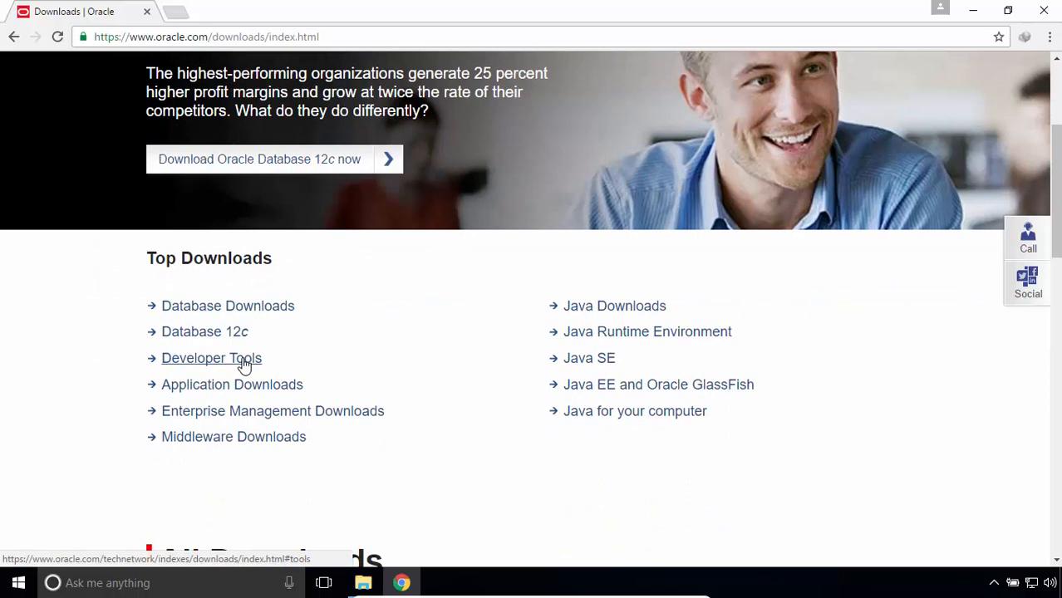
pyautogui.click(211, 358)
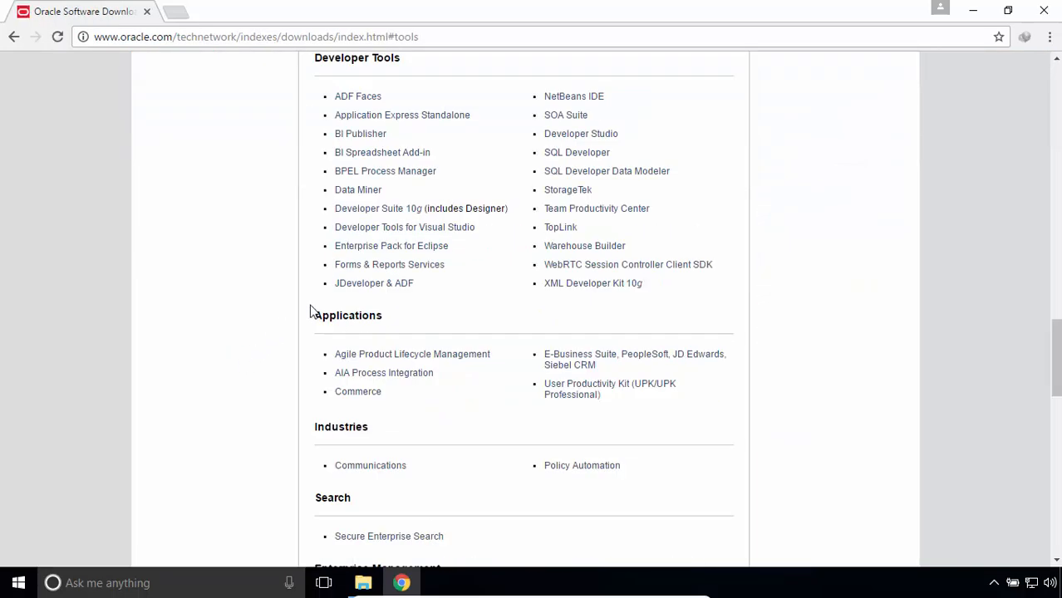
pyautogui.moveTo(577, 152)
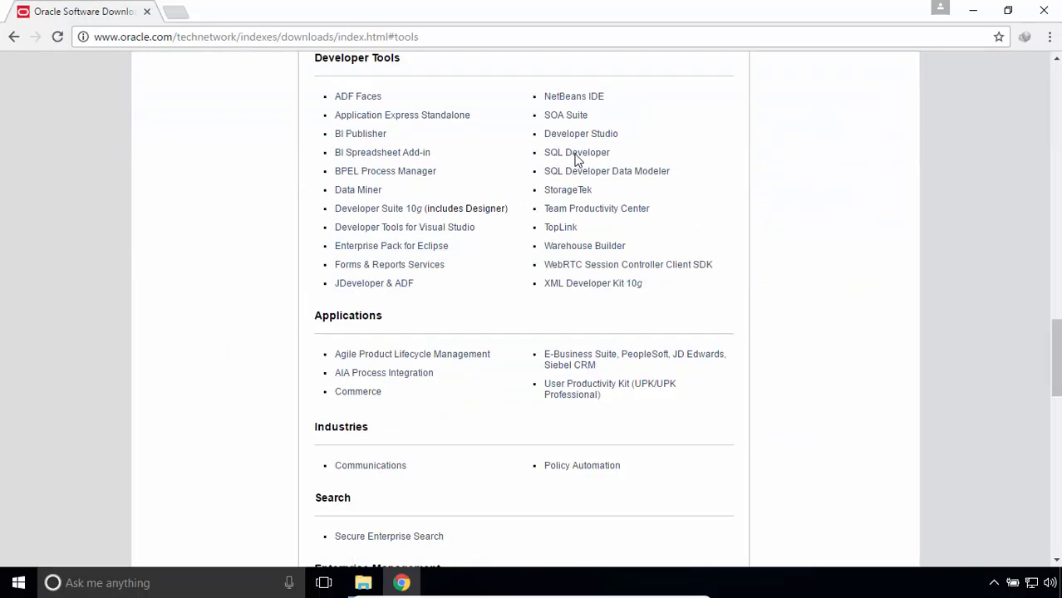
pyautogui.click(577, 152)
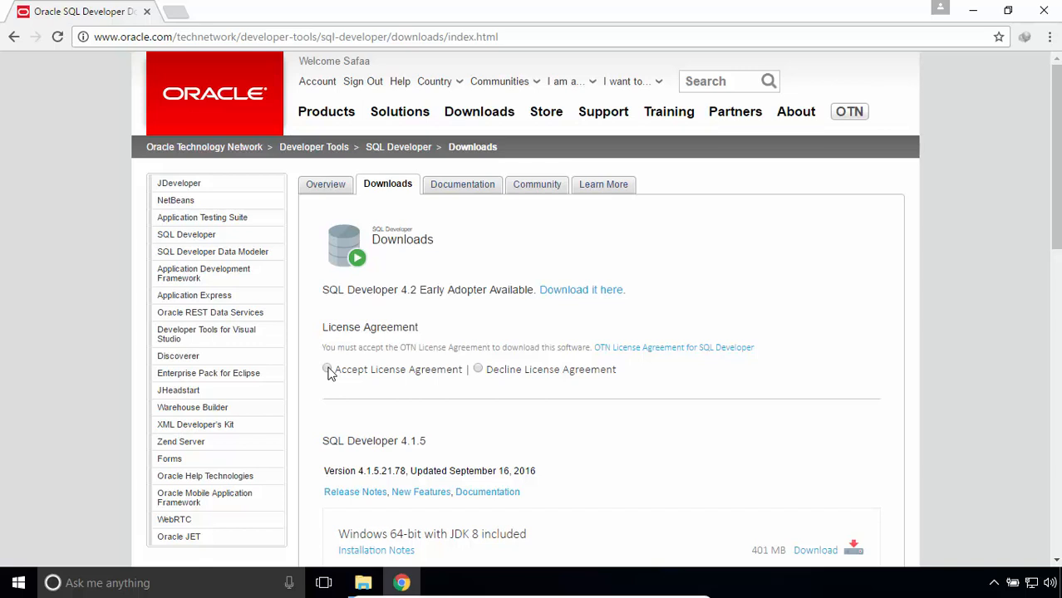
# - Accept the OTN License Agreement and scroll to the SQL Developer 4.1.5 download list
pyautogui.click(329, 369)
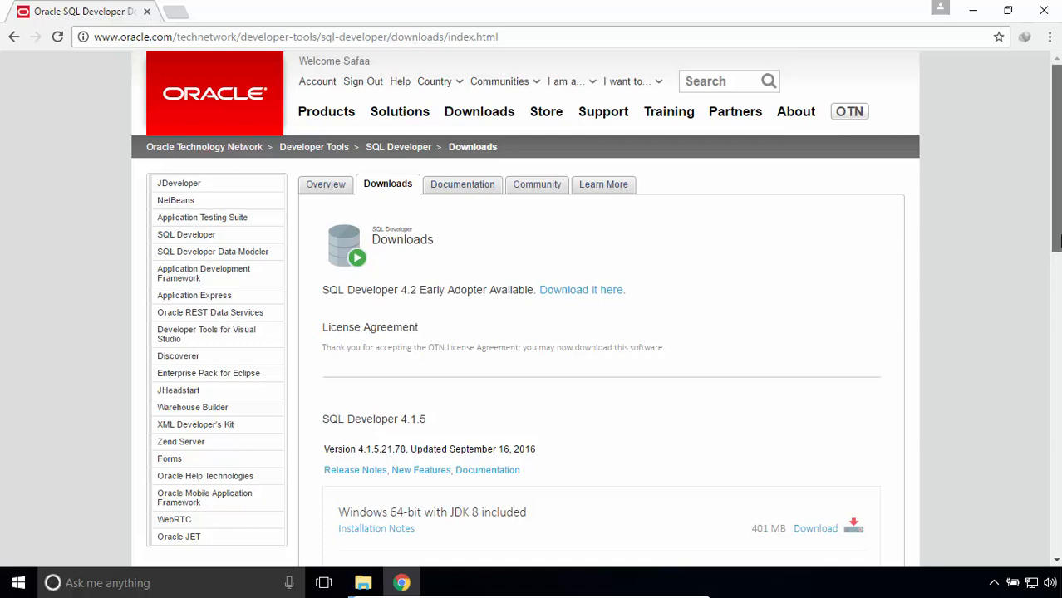
pyautogui.scroll(-3)
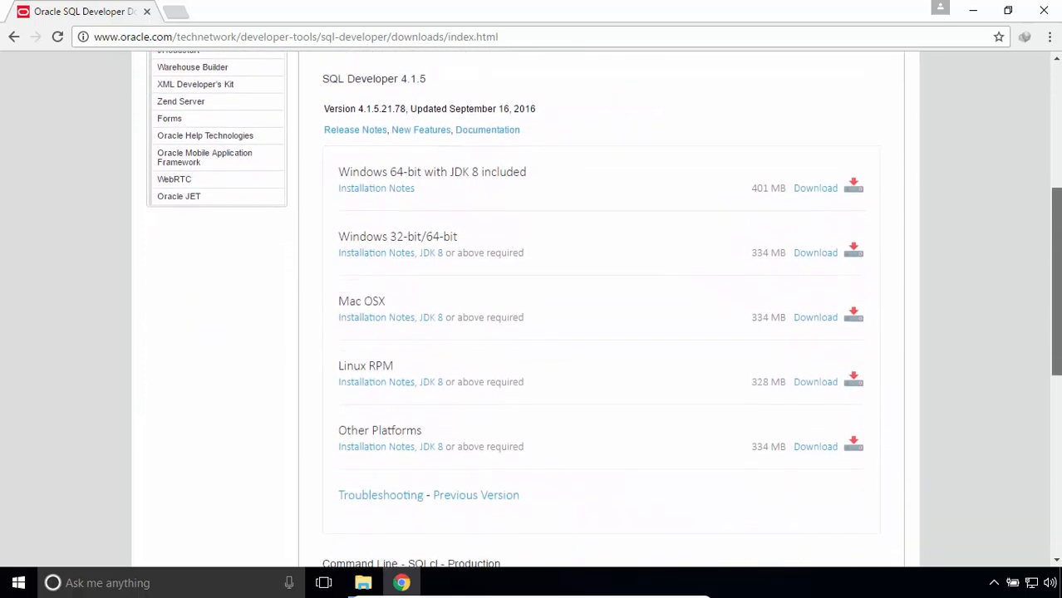
pyautogui.scroll(-3)
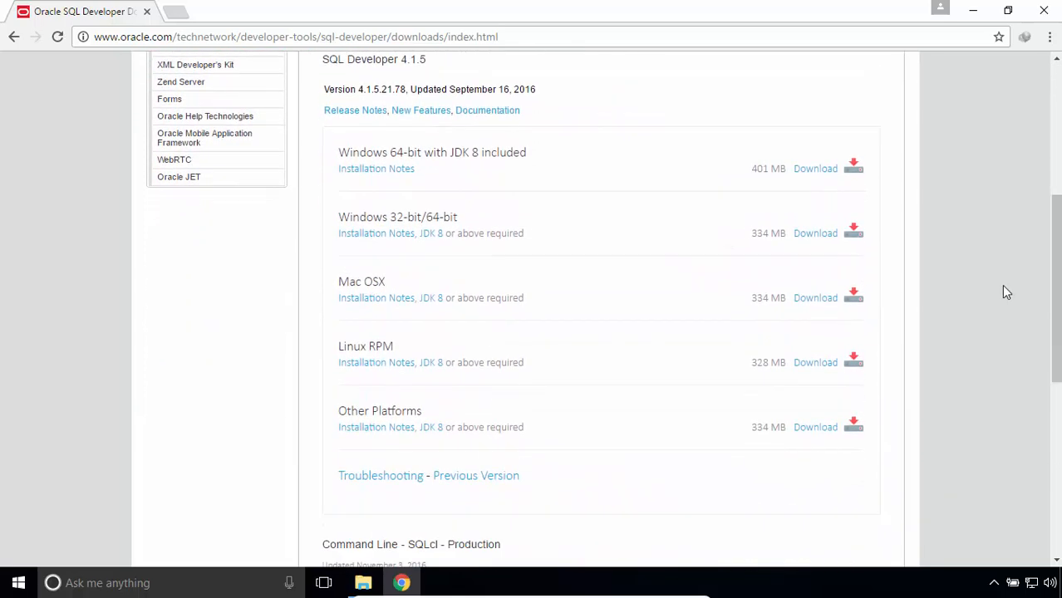
pyautogui.moveTo(946, 258)
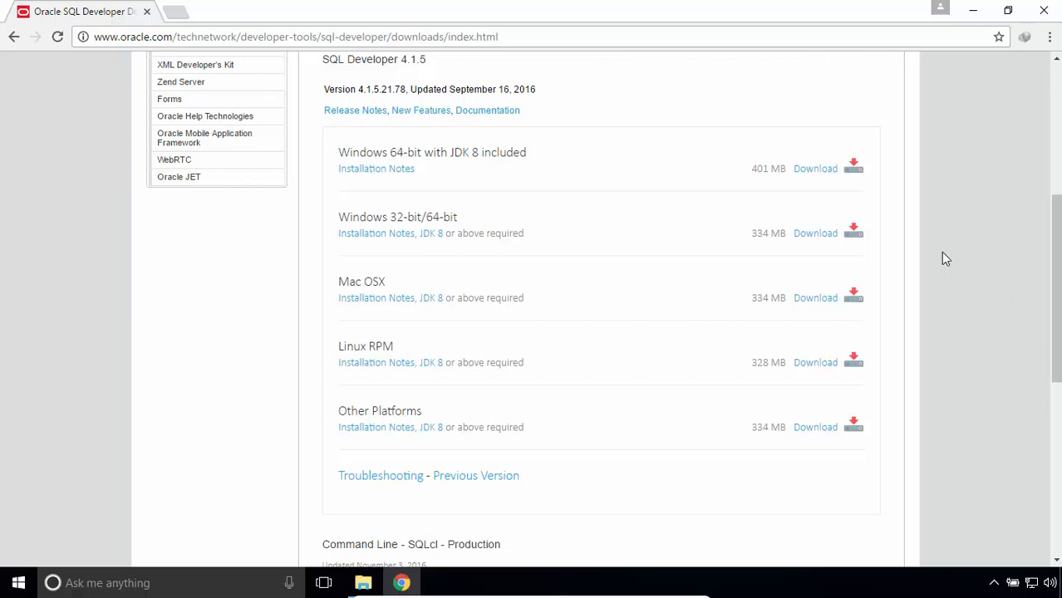
pyautogui.moveTo(619, 217)
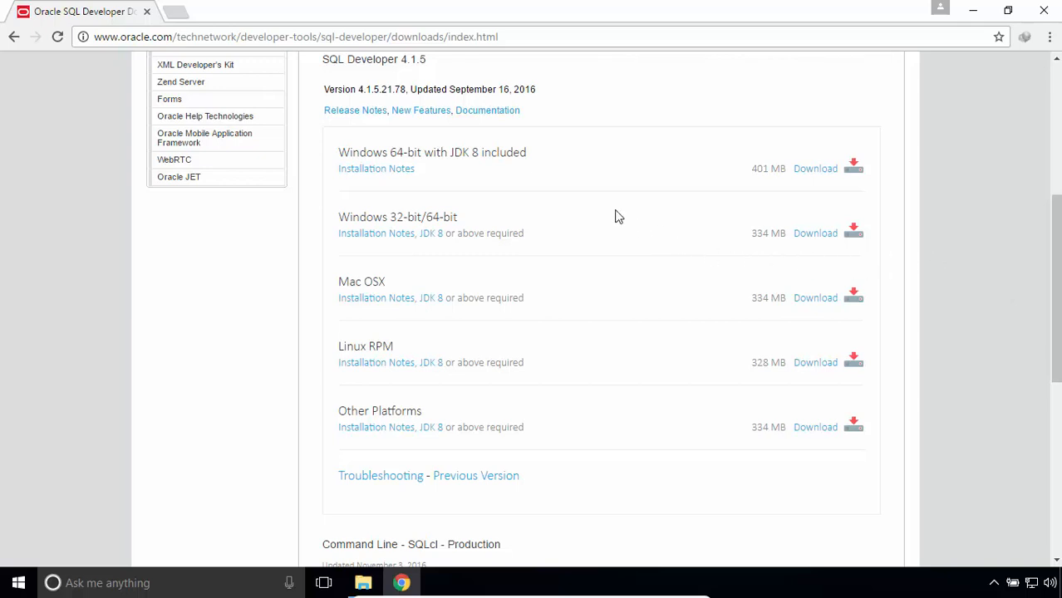
pyautogui.moveTo(612, 213)
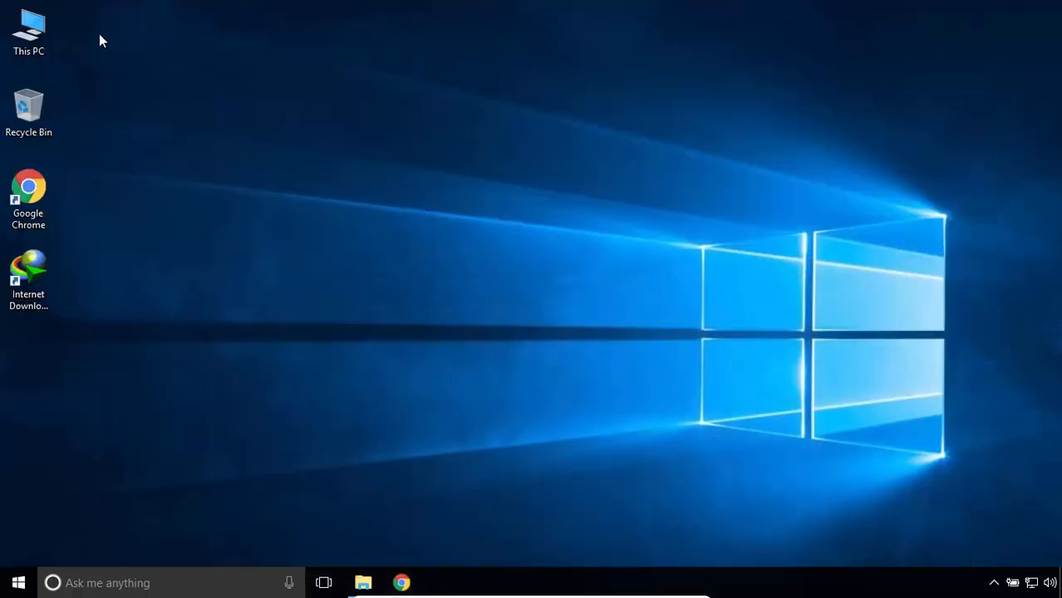
# - Confirm a 64-bit system type in This PC's Properties, then close the System window
pyautogui.rightClick(29, 29)
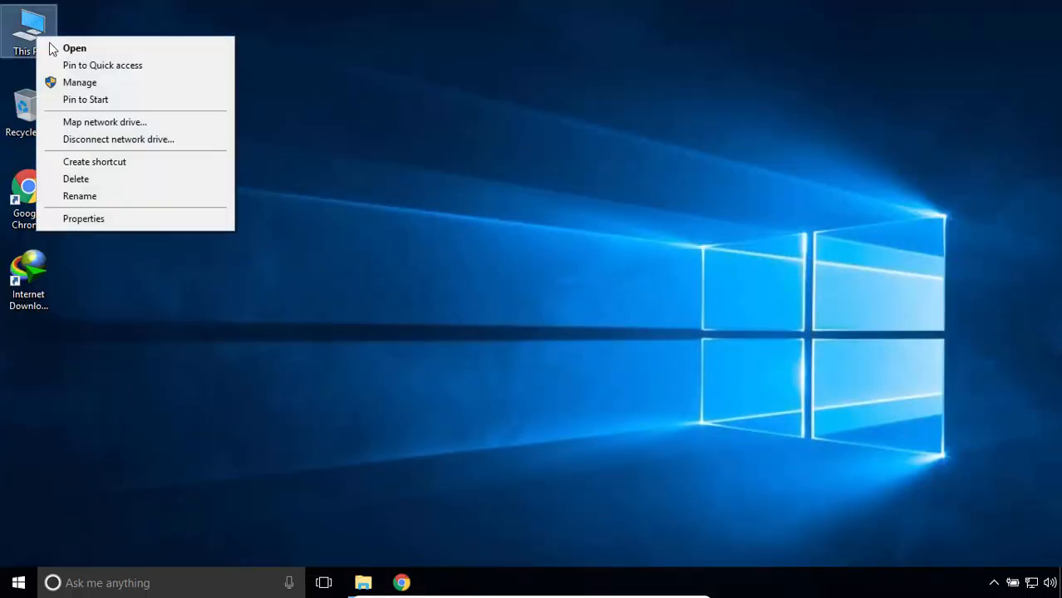
pyautogui.click(158, 224)
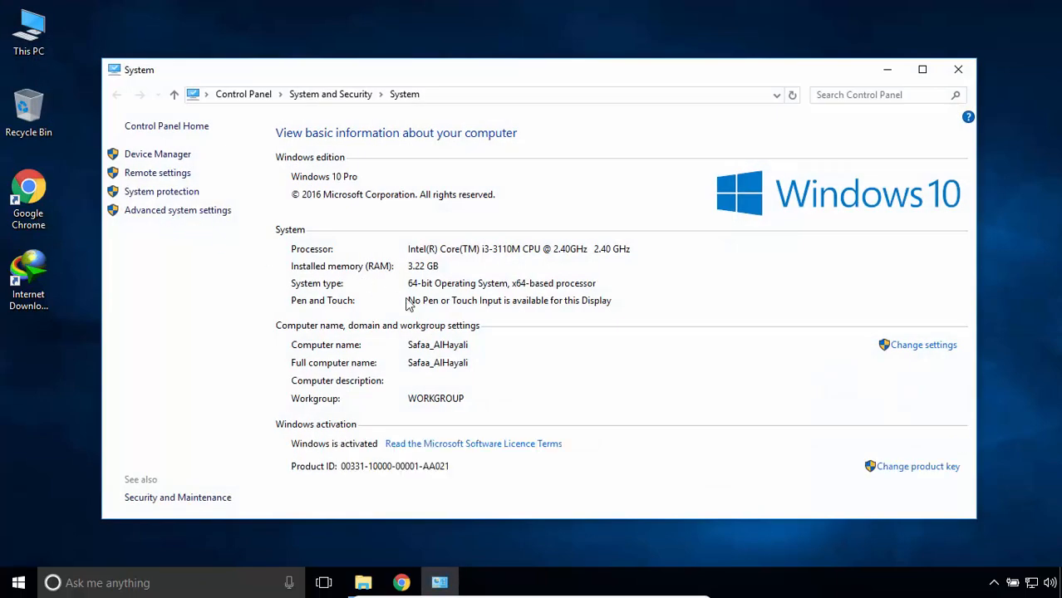
pyautogui.moveTo(472, 303)
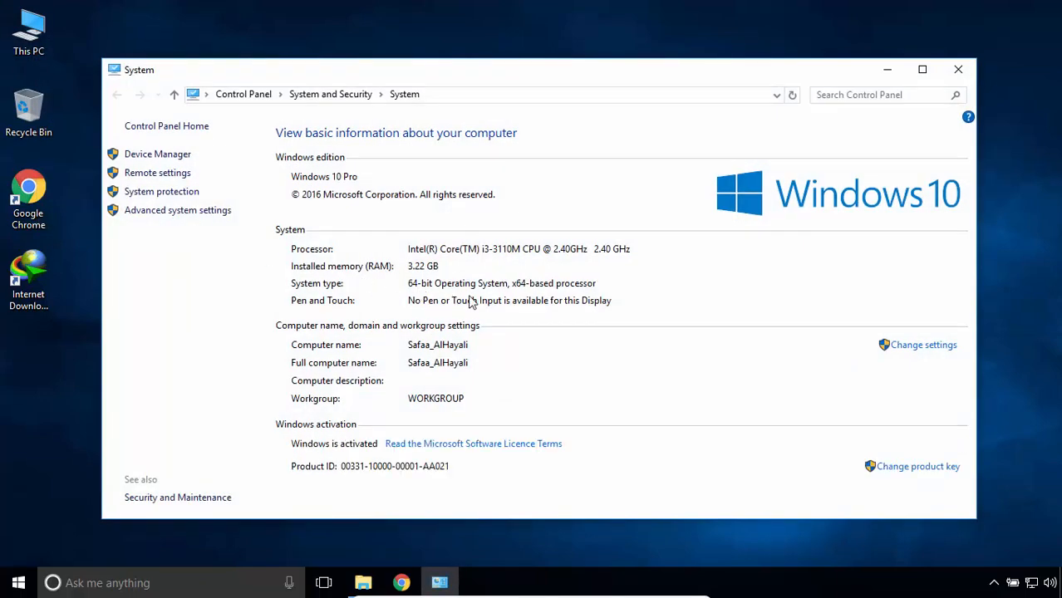
pyautogui.click(957, 69)
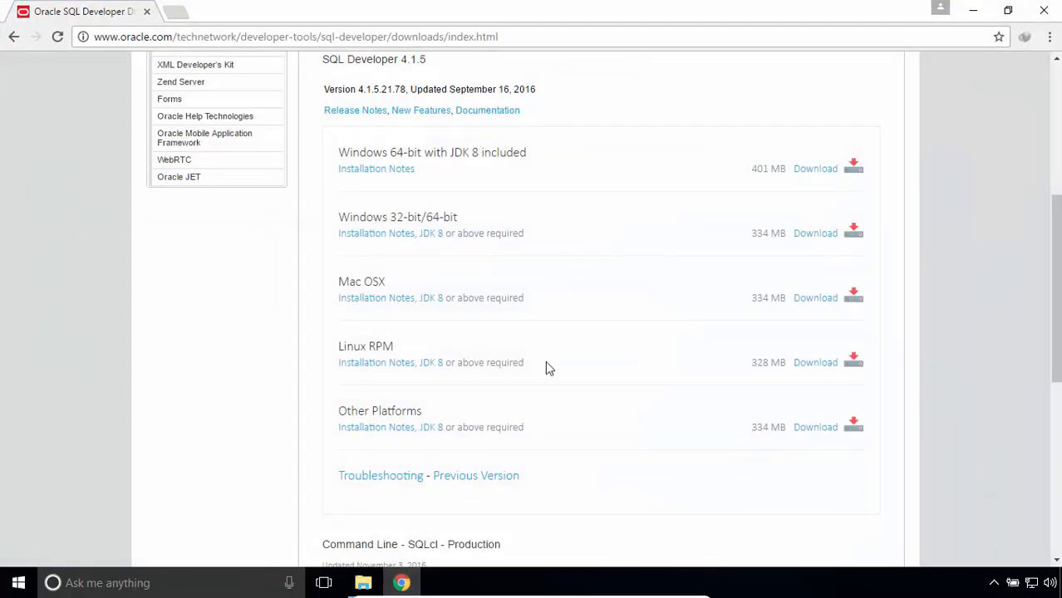
pyautogui.moveTo(519, 147)
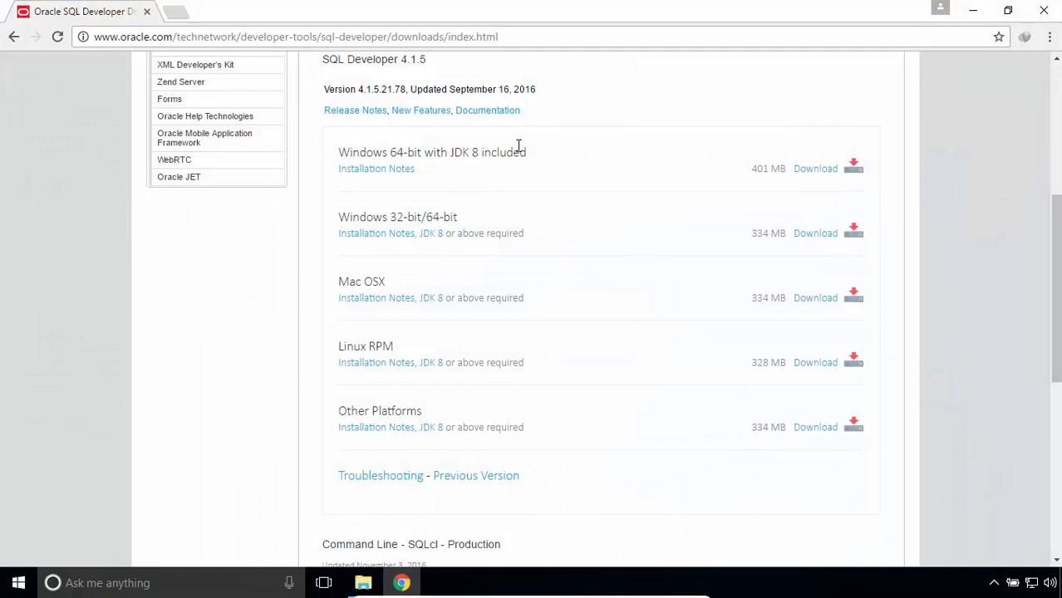
pyautogui.moveTo(815, 169)
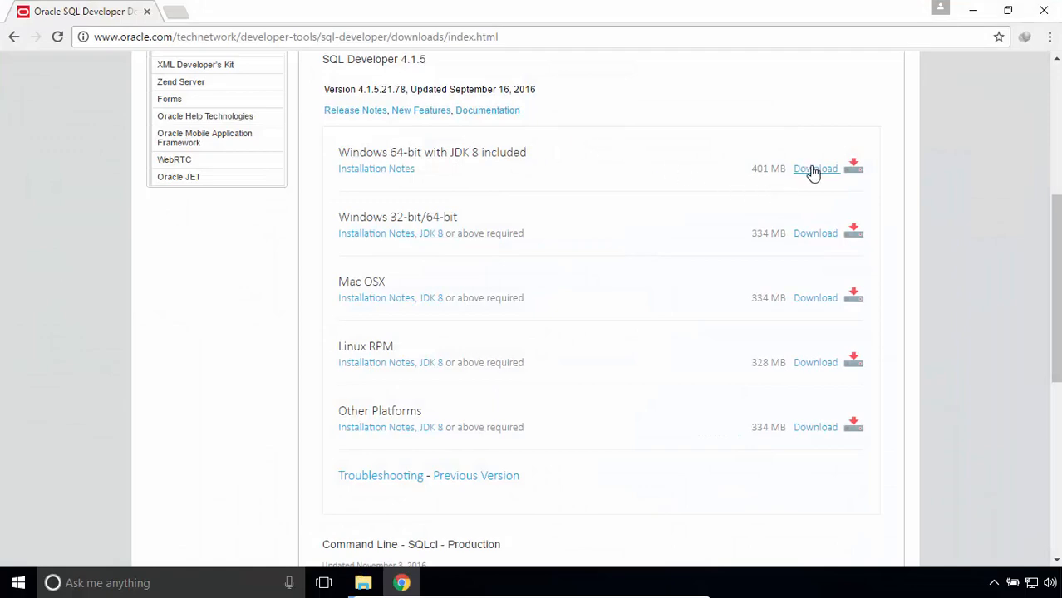
# - Download the Windows 64-bit zip with JDK 8 included and show it in its folder
pyautogui.click(815, 168)
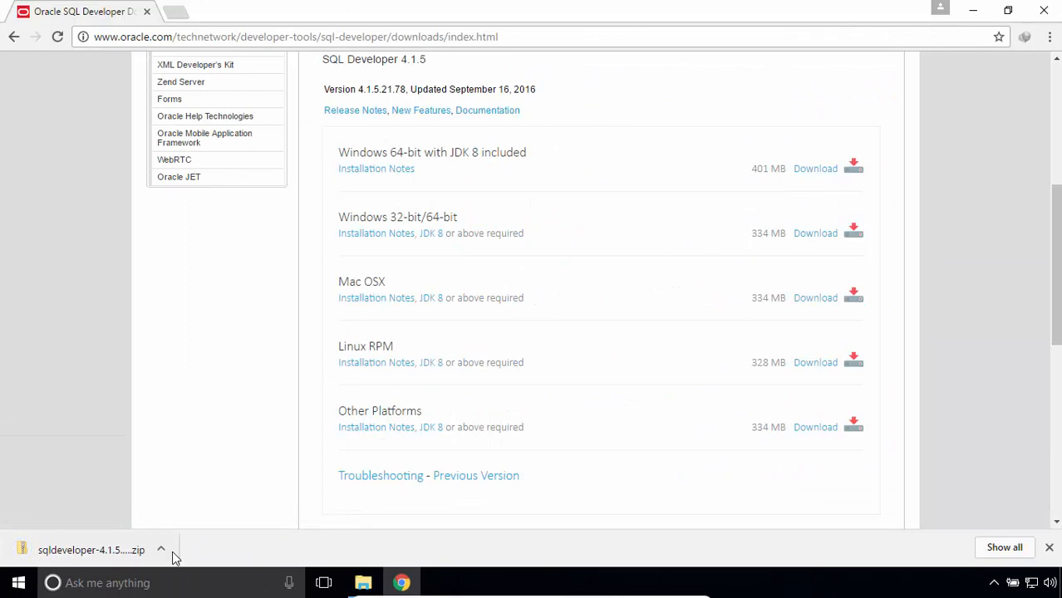
pyautogui.click(161, 549)
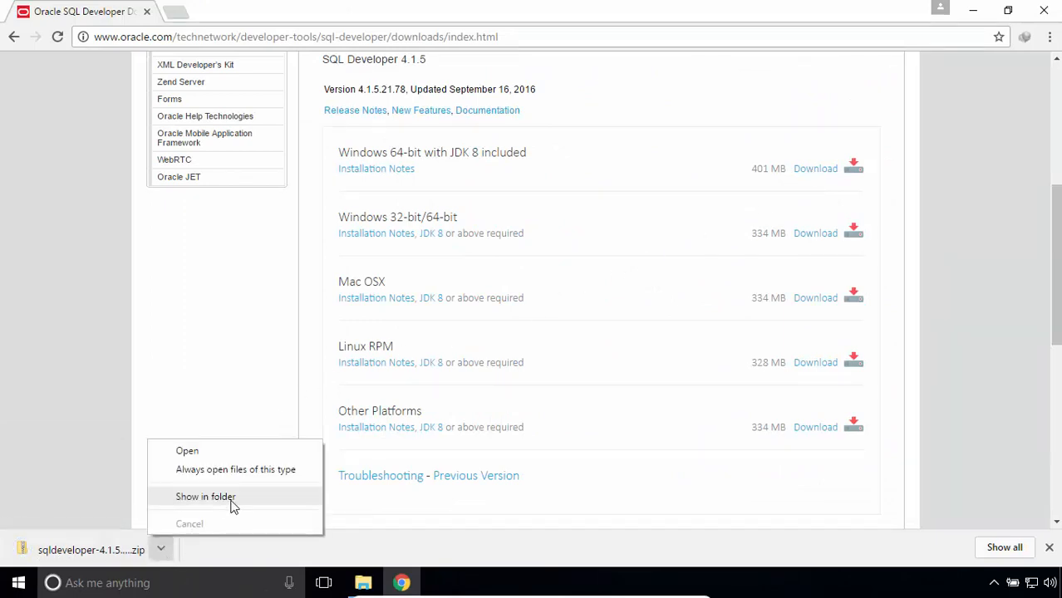
pyautogui.click(205, 497)
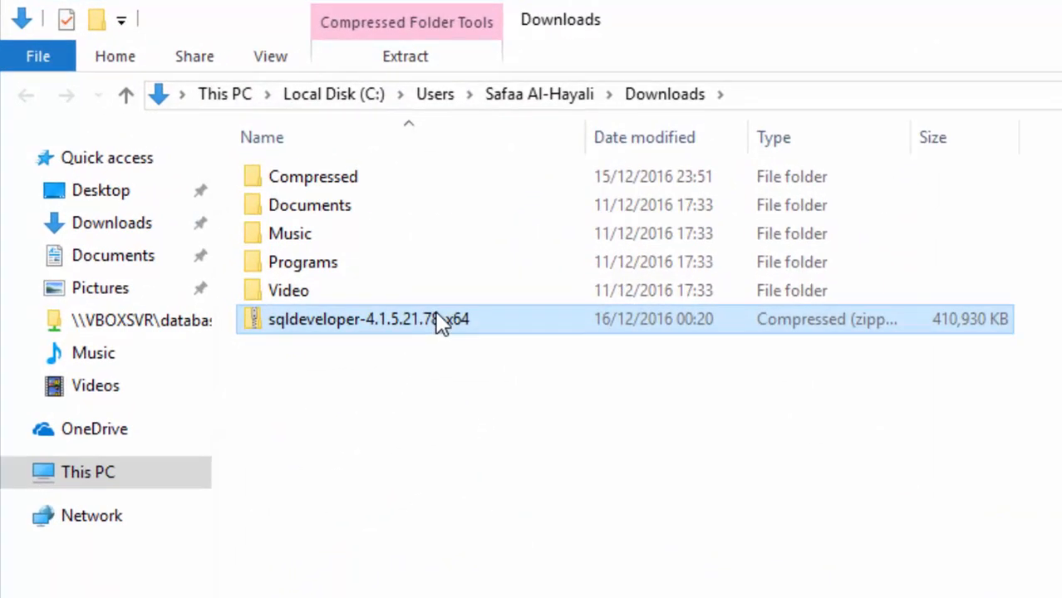
# - Extract All from the sqldeveloper zip to the default Downloads destination
pyautogui.rightClick(366, 319)
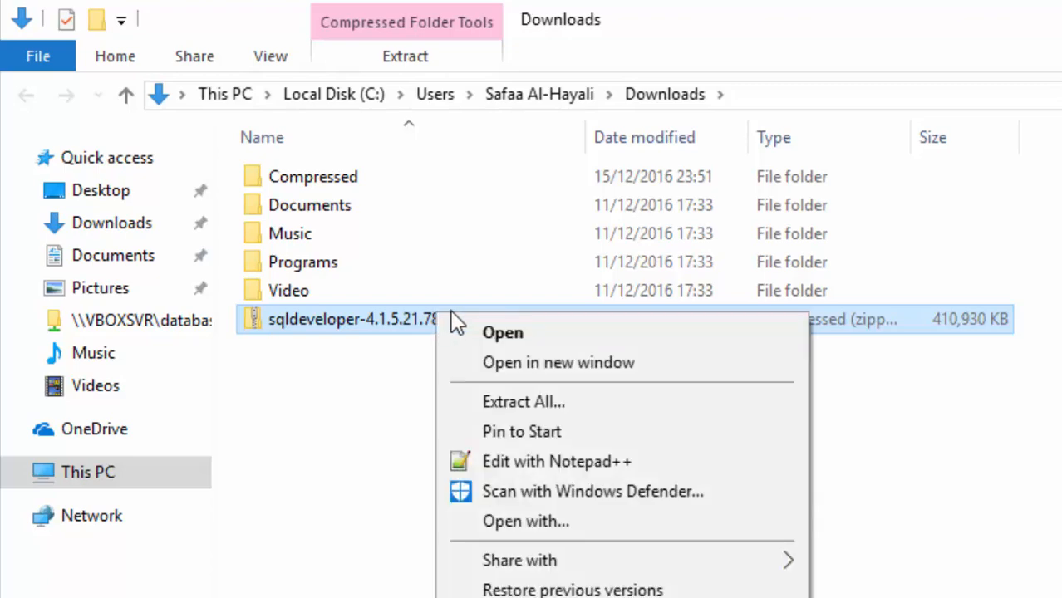
pyautogui.moveTo(571, 407)
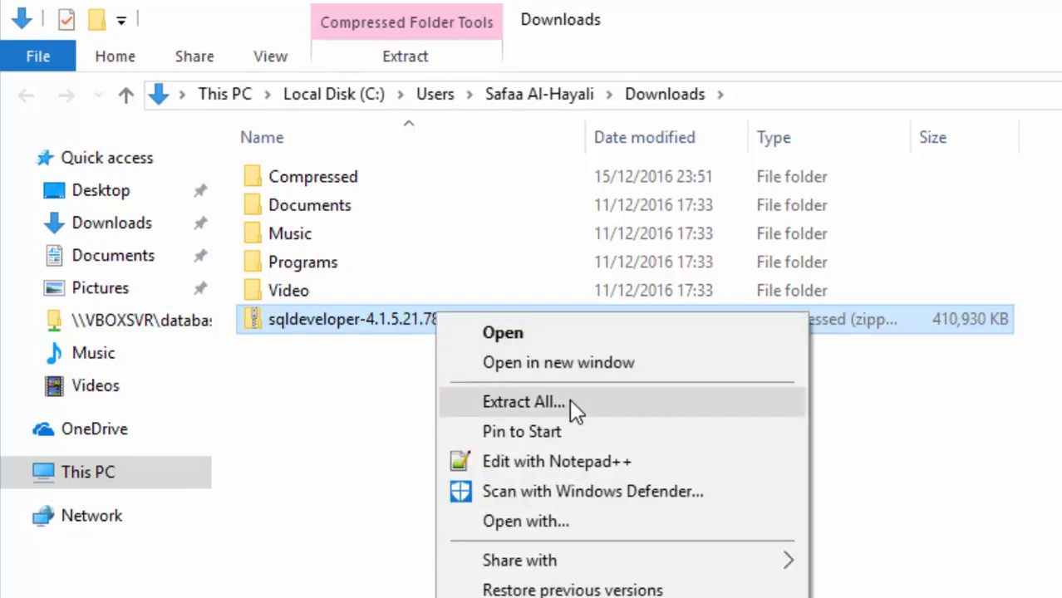
pyautogui.click(522, 401)
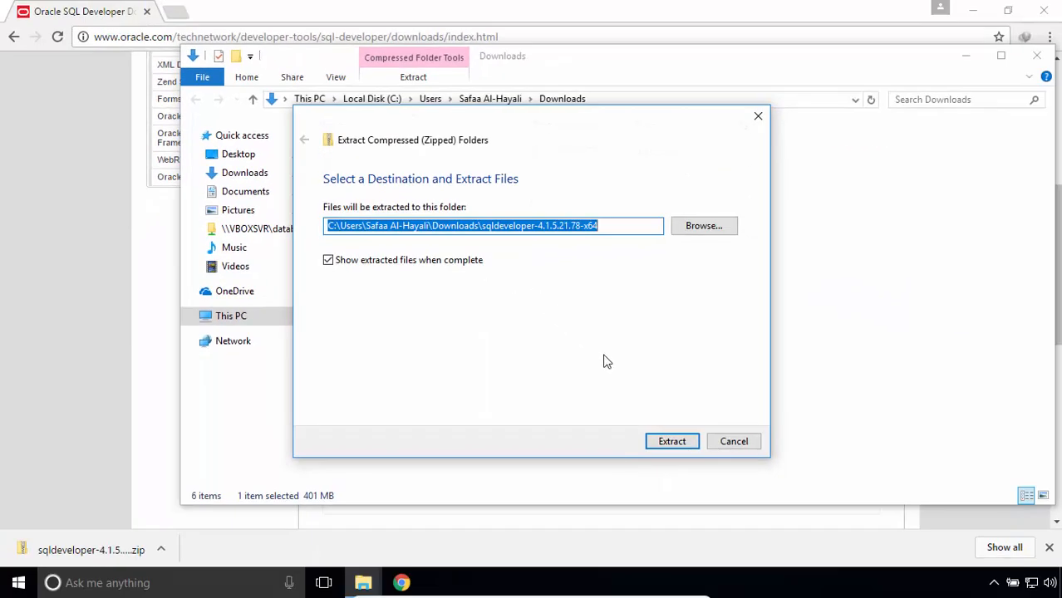
pyautogui.click(671, 441)
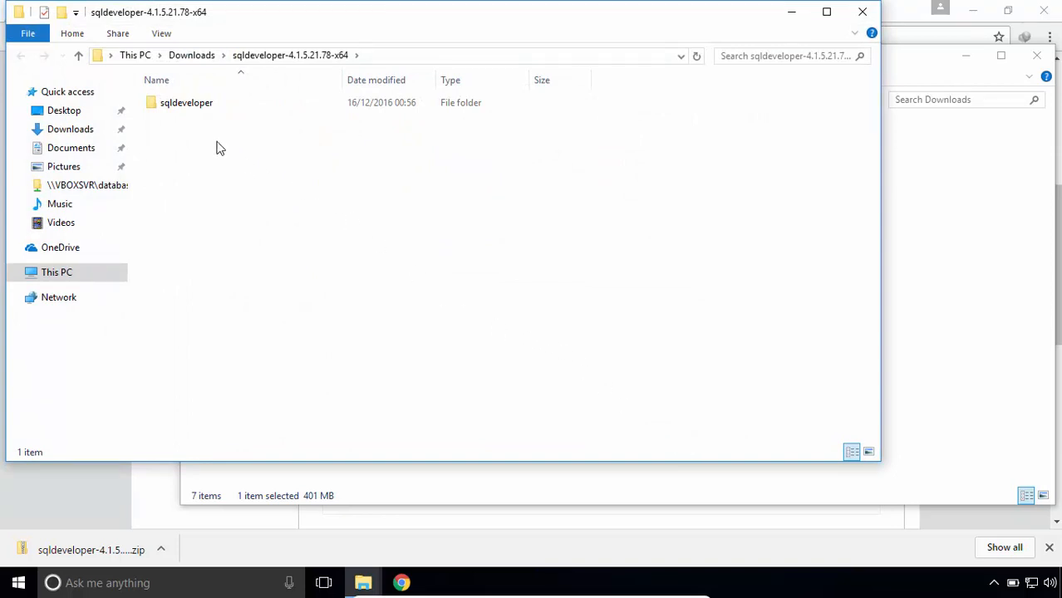
# - Copy the sqldeveloper folder to C:\Program Files, approving the administrator prompt
pyautogui.click(186, 103)
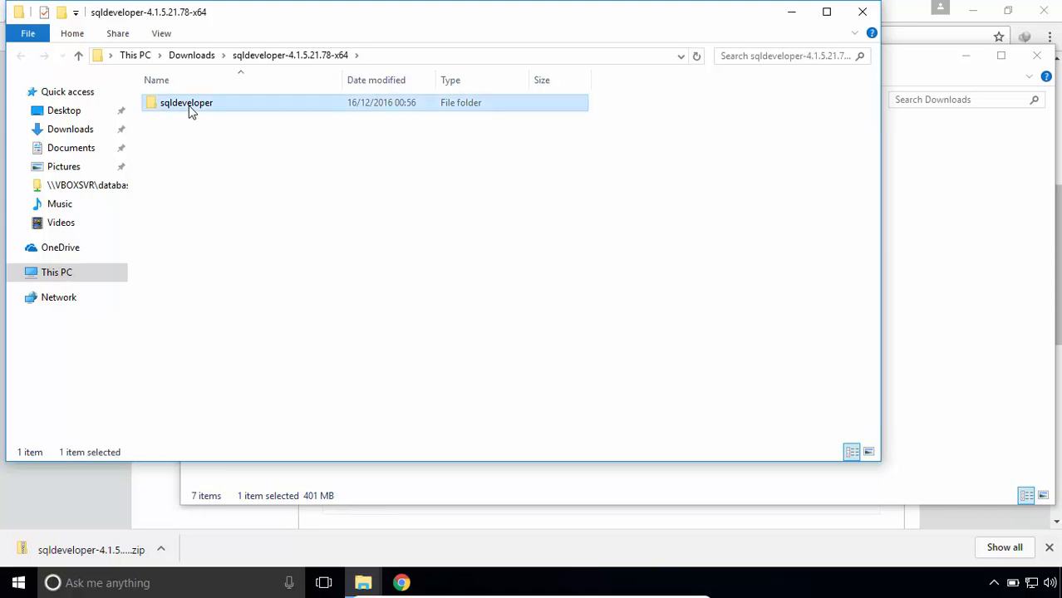
pyautogui.rightClick(187, 103)
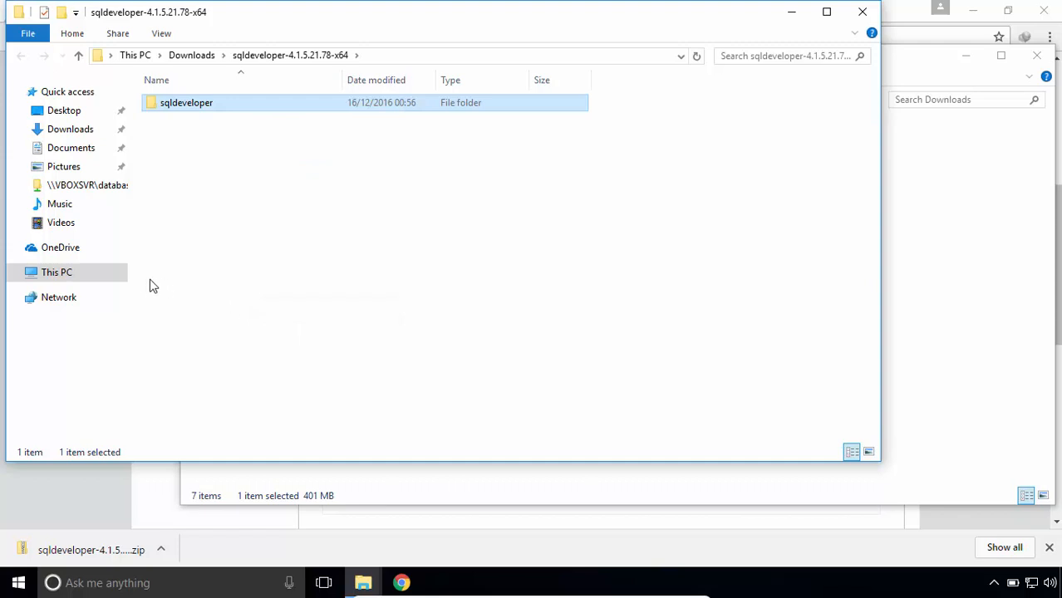
pyautogui.click(56, 272)
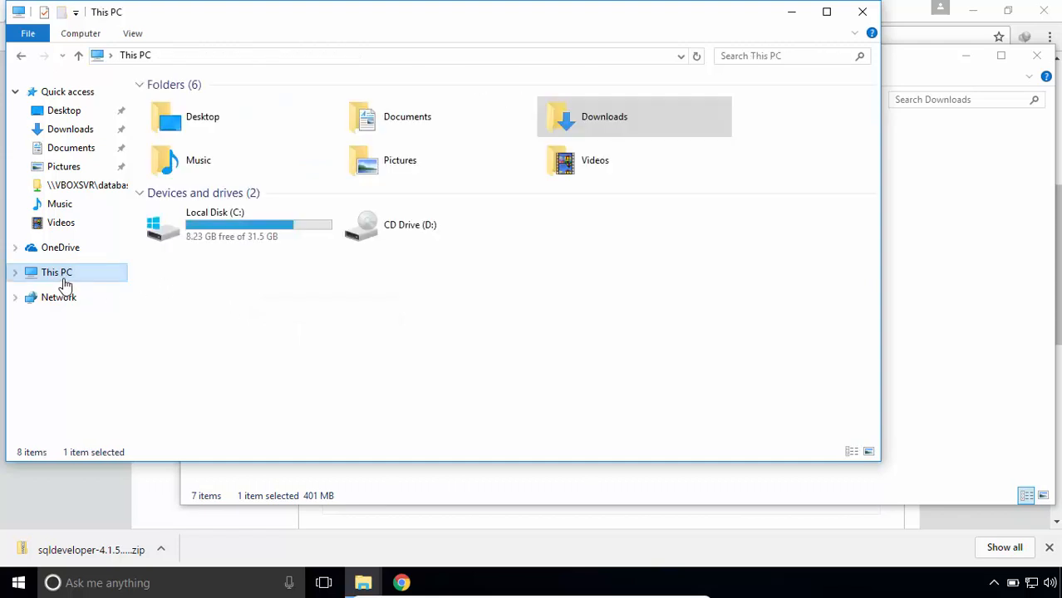
pyautogui.click(239, 224)
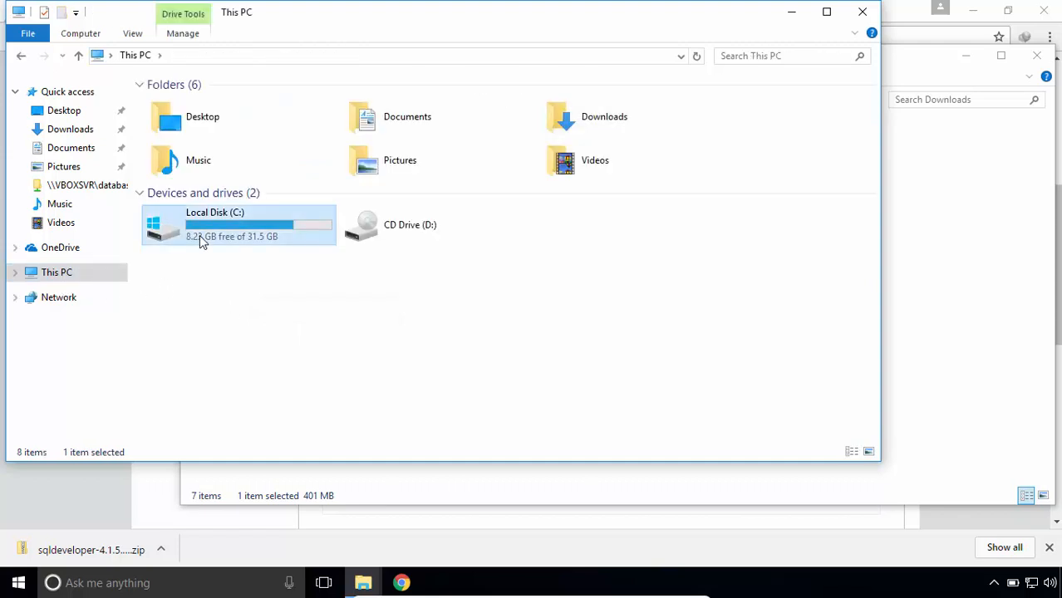
pyautogui.doubleClick(239, 224)
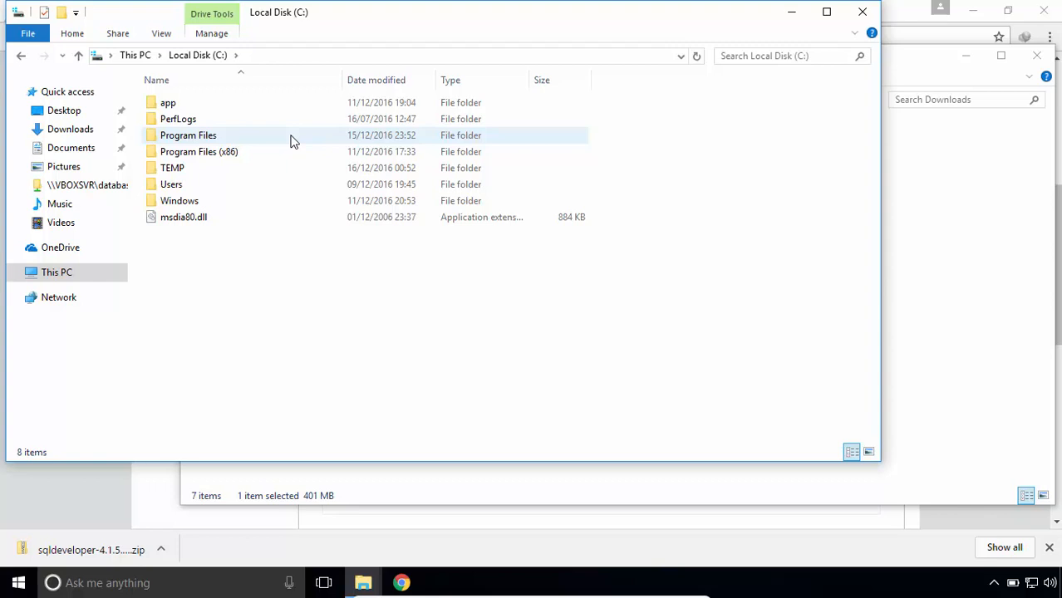
pyautogui.moveTo(291, 139)
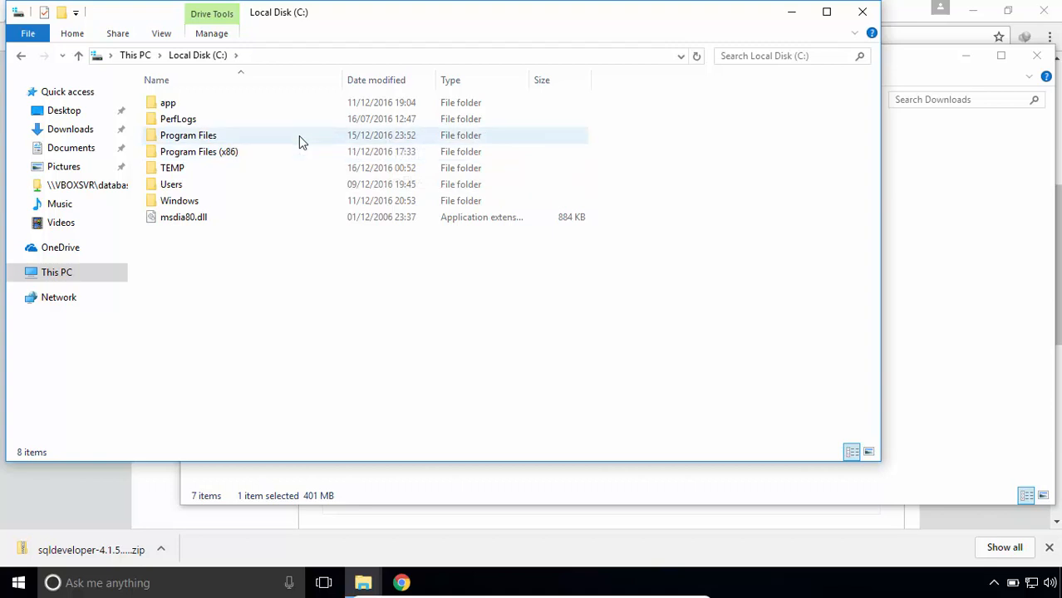
pyautogui.doubleClick(188, 135)
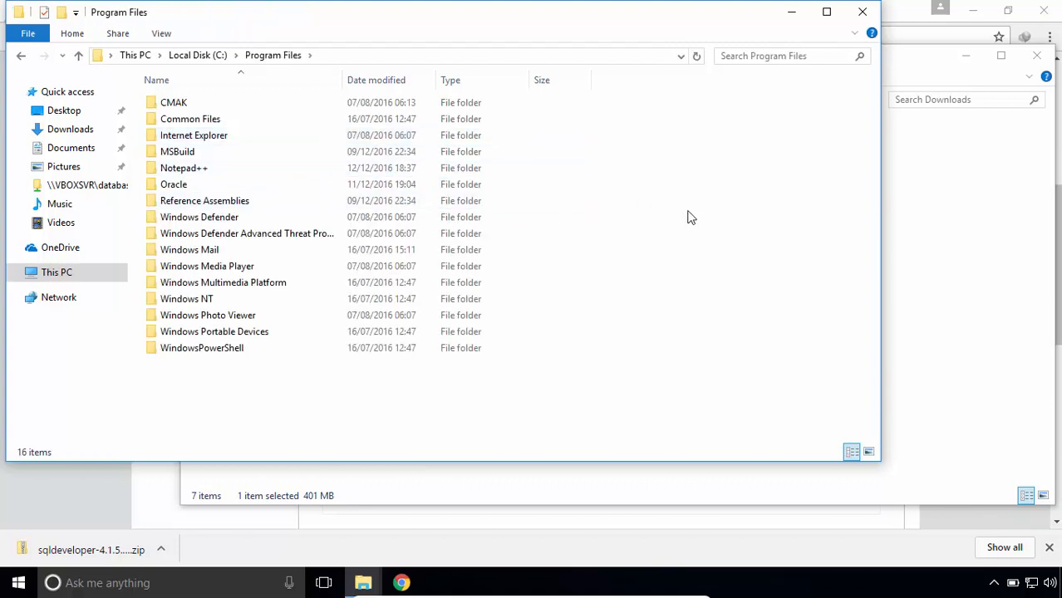
pyautogui.moveTo(764, 326)
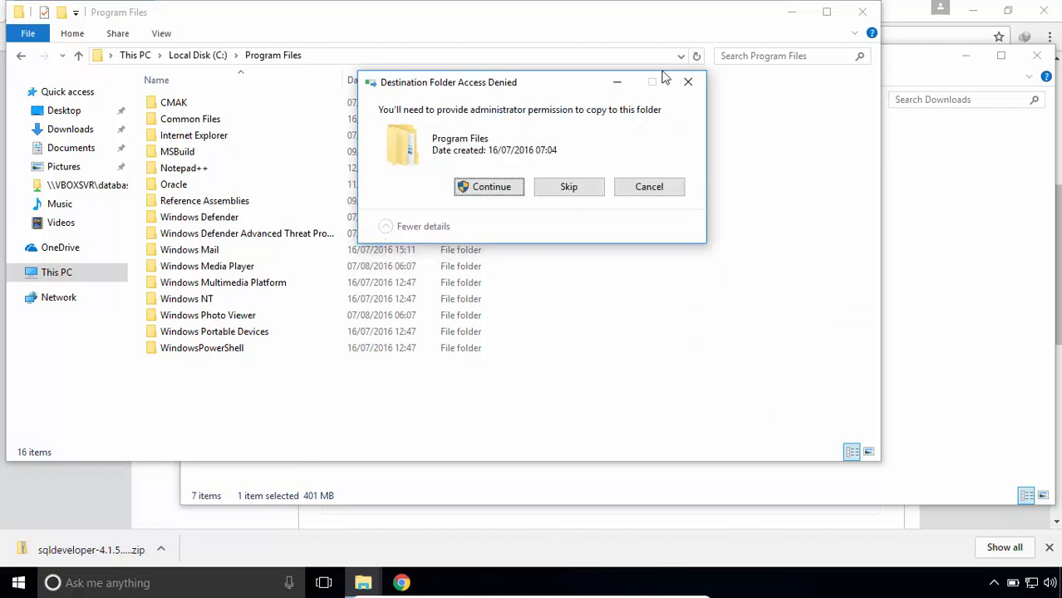
pyautogui.click(489, 187)
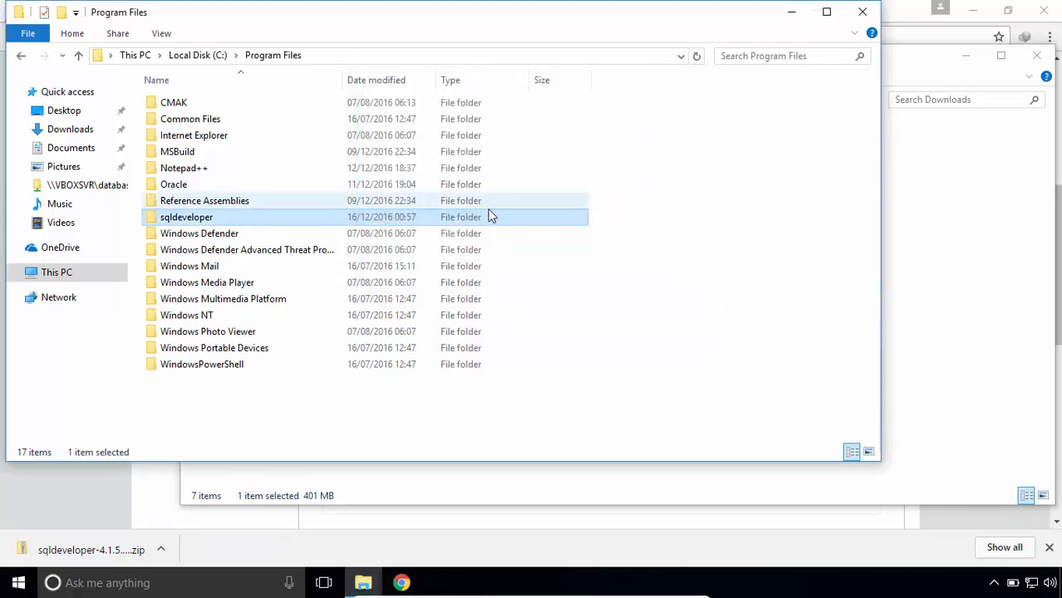
# - Open Program Files\sqldeveloper and right-click the sqldeveloper application file
pyautogui.doubleClick(186, 217)
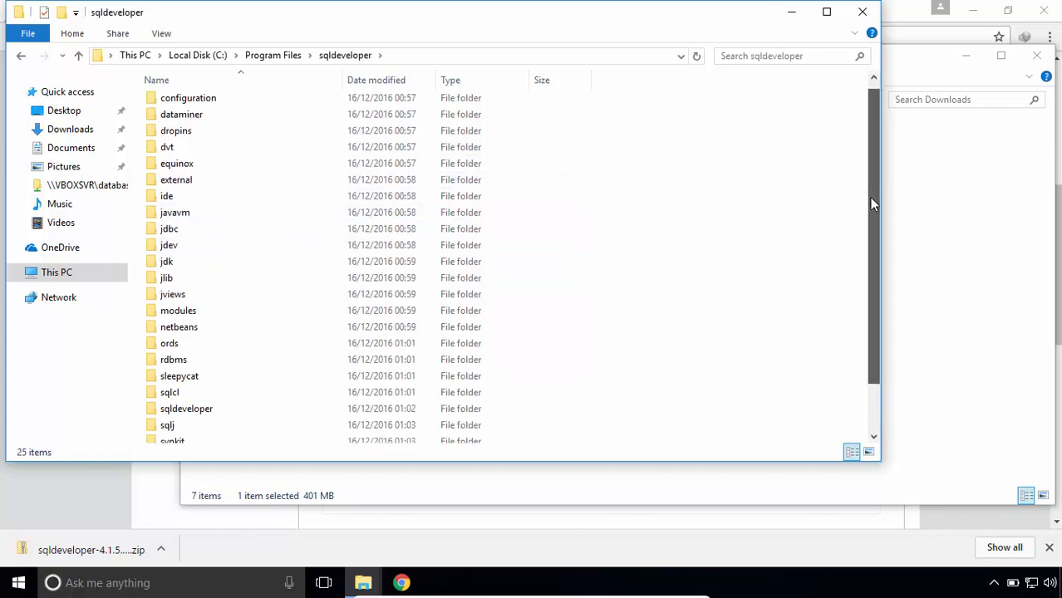
pyautogui.scroll(-3)
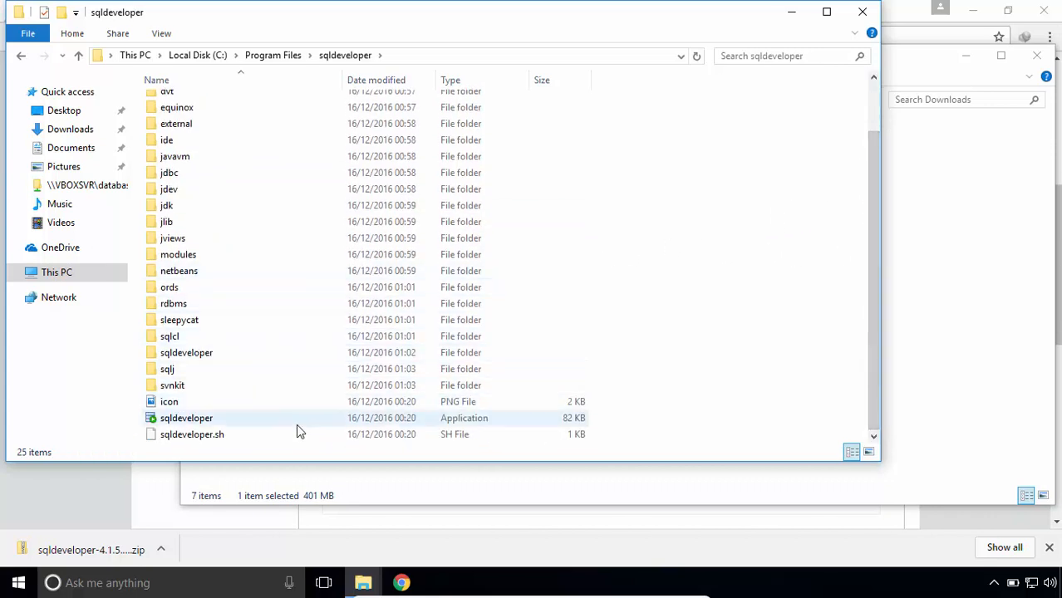
pyautogui.rightClick(186, 418)
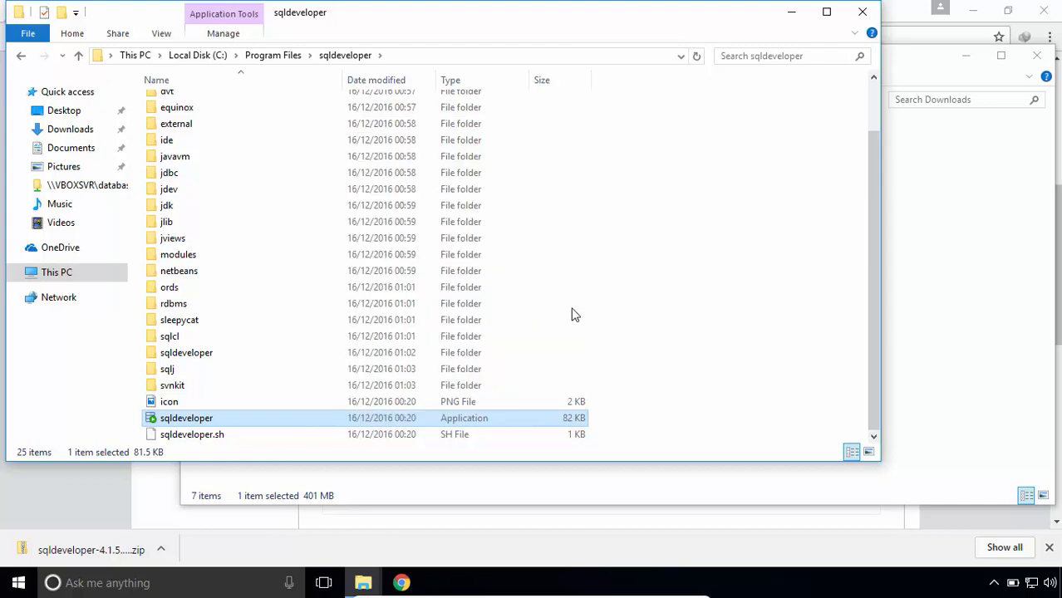
pyautogui.moveTo(810, 42)
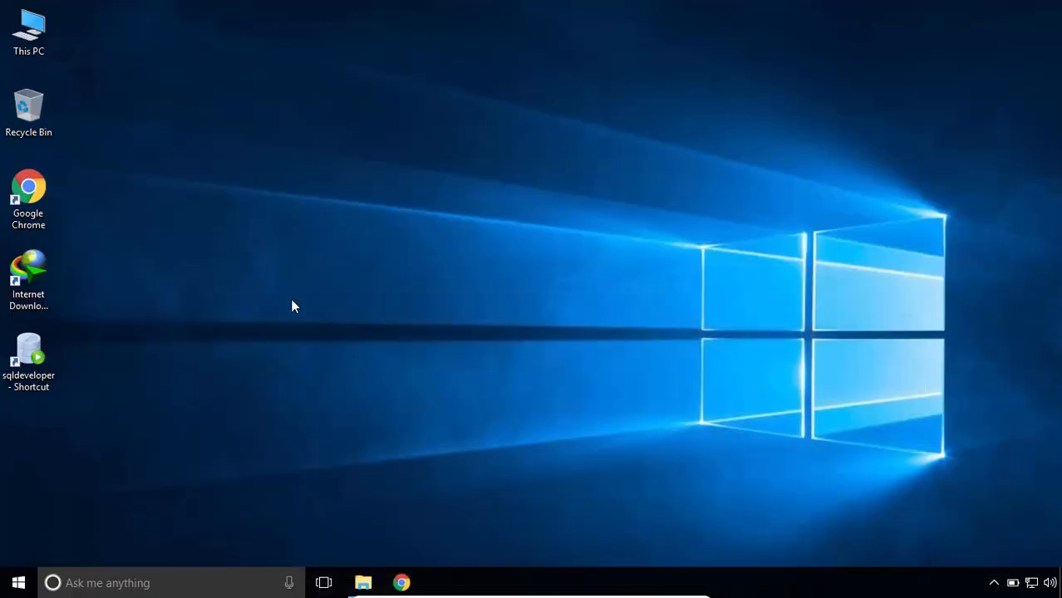
pyautogui.click(28, 354)
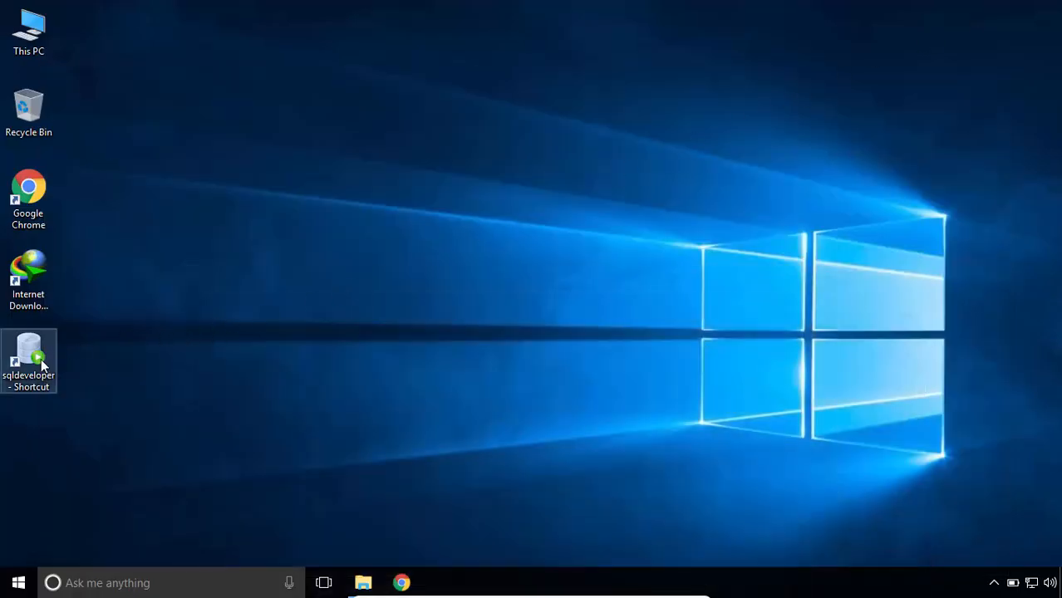
pyautogui.rightClick(29, 358)
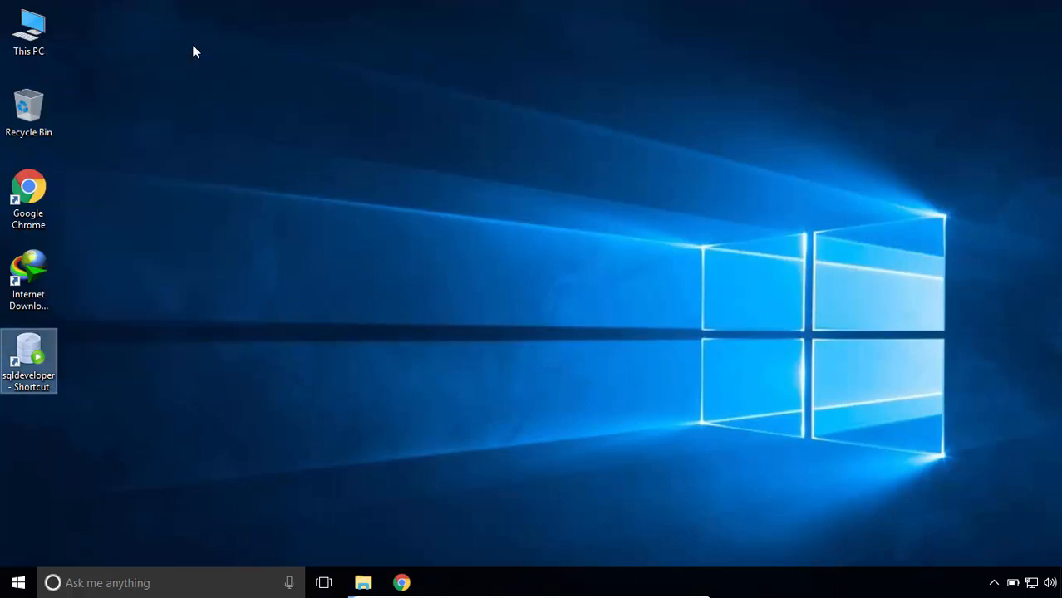
pyautogui.doubleClick(28, 361)
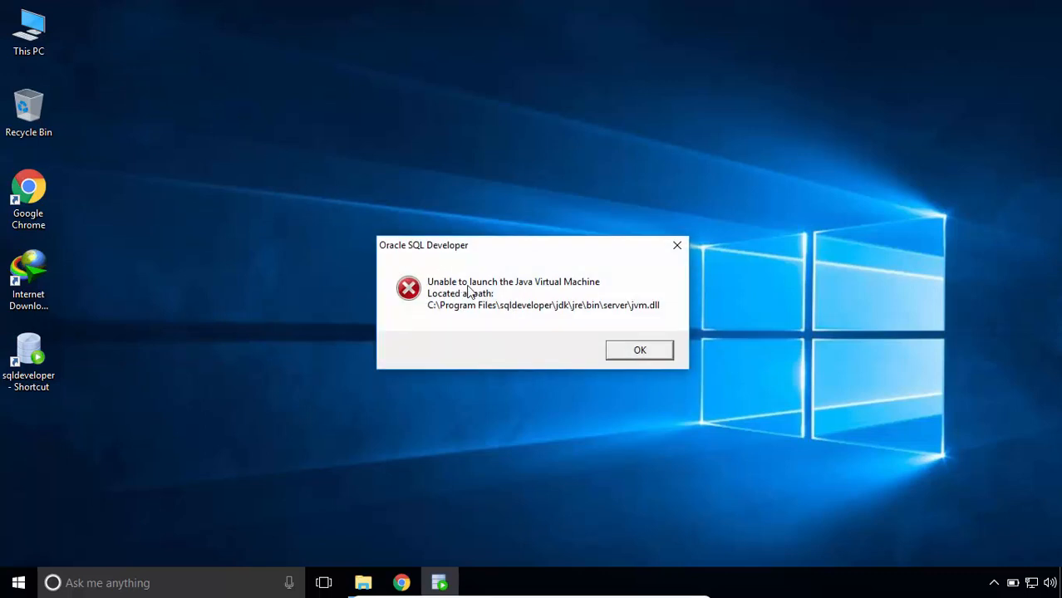
pyautogui.moveTo(594, 297)
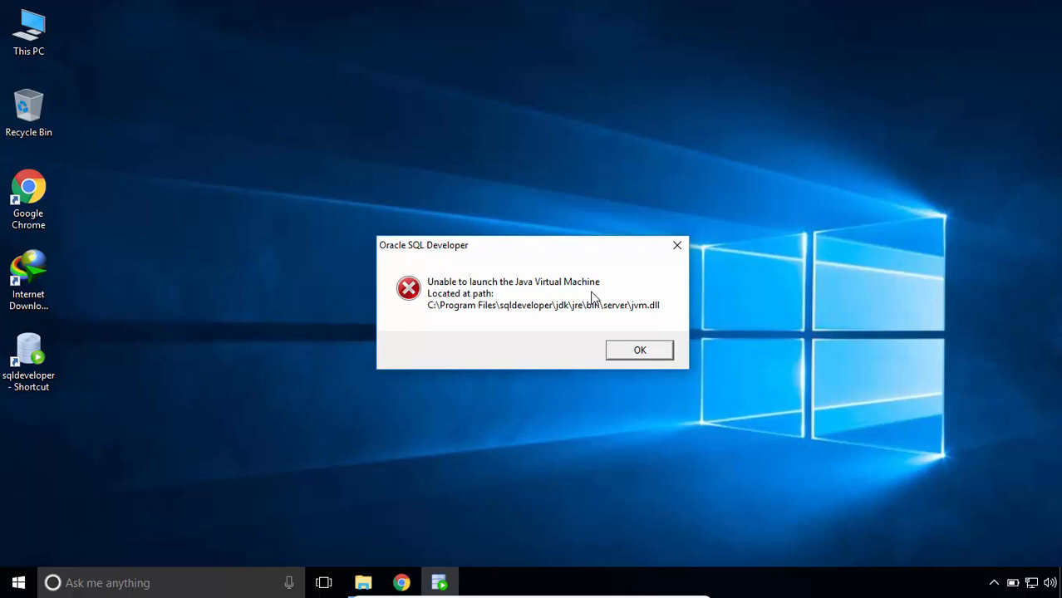
pyautogui.moveTo(630, 328)
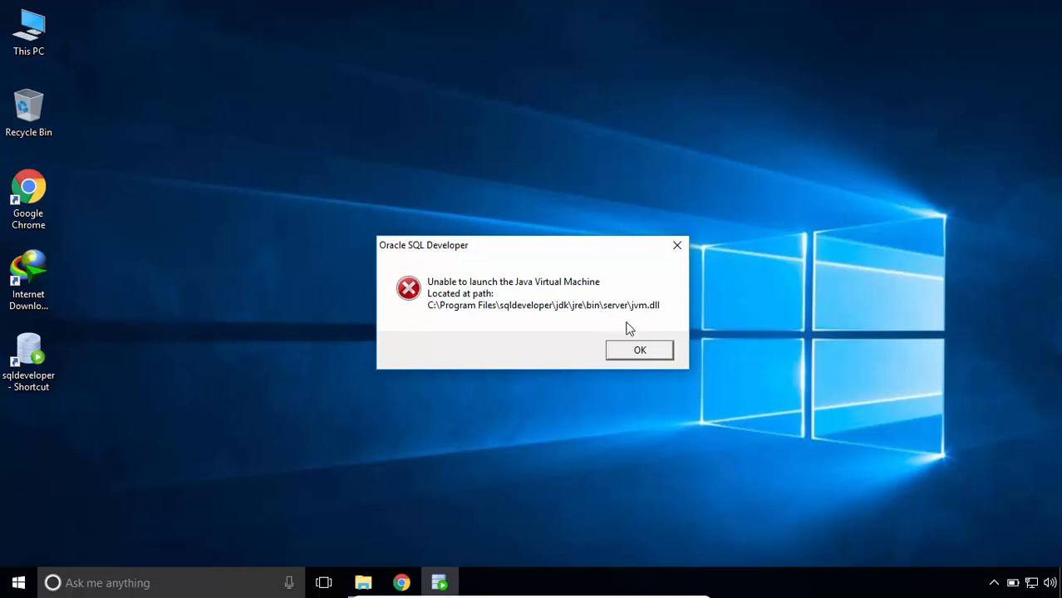
pyautogui.click(639, 350)
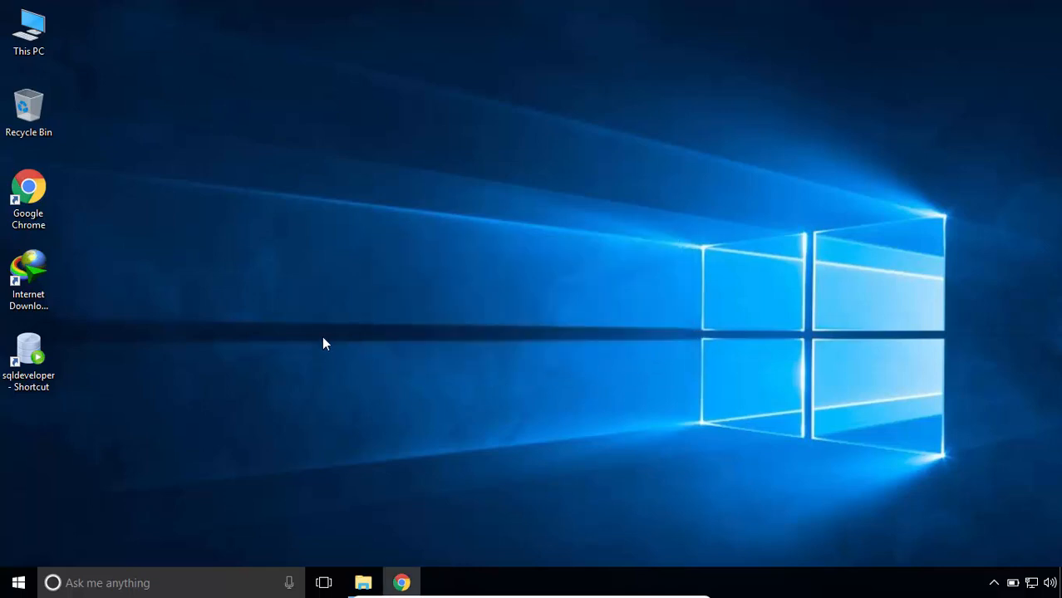
pyautogui.click(29, 362)
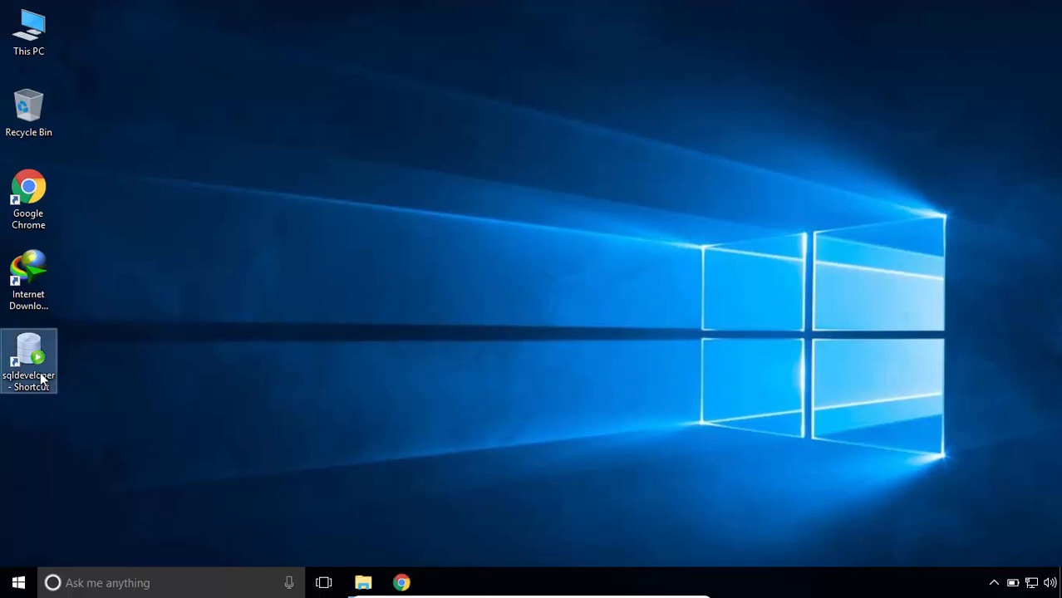
# - Use Open file location on the sqldeveloper desktop shortcut to reach its Program Files folder
pyautogui.rightClick(29, 359)
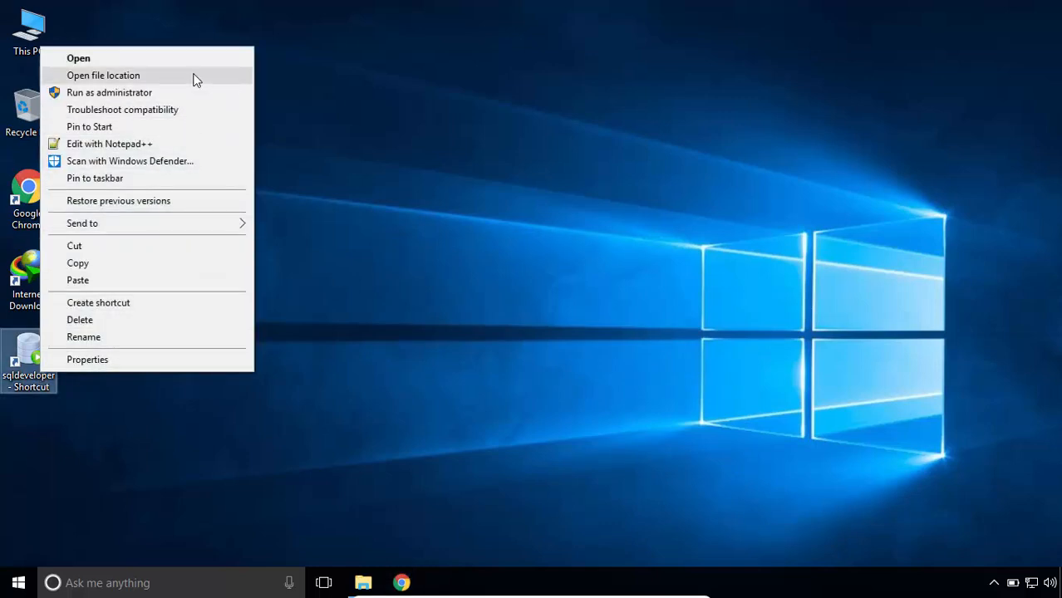
pyautogui.click(103, 75)
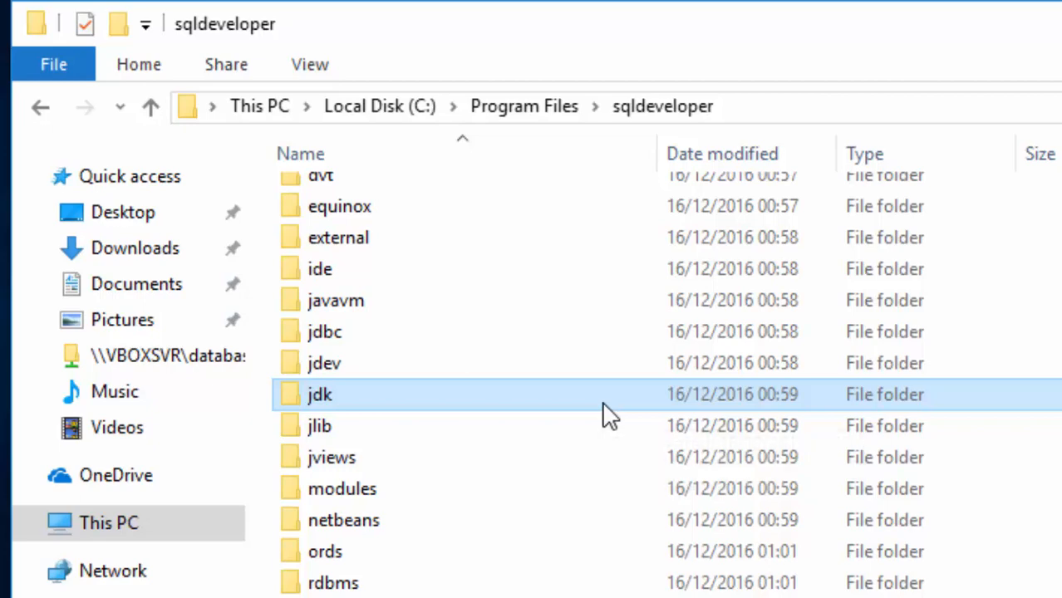
# - Copy msvcr100.dll from the jdk\jre\bin folder
pyautogui.doubleClick(320, 394)
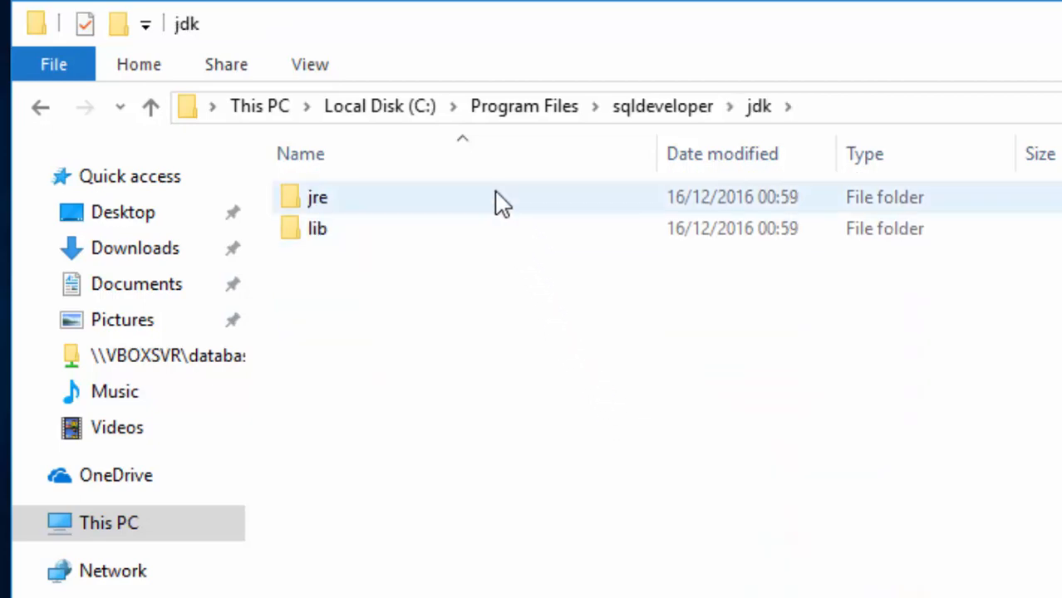
pyautogui.doubleClick(317, 197)
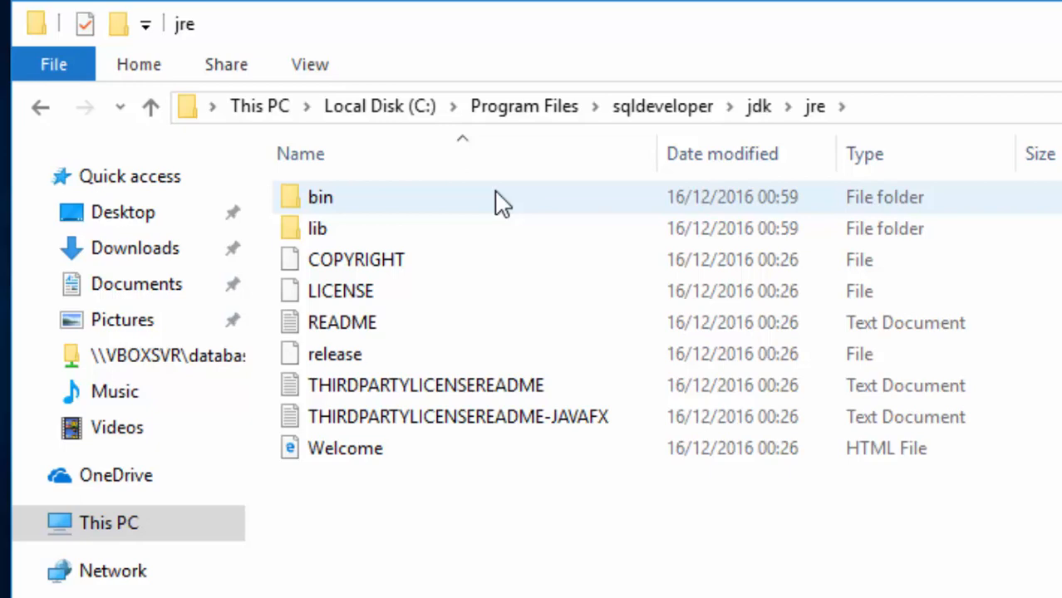
pyautogui.doubleClick(320, 197)
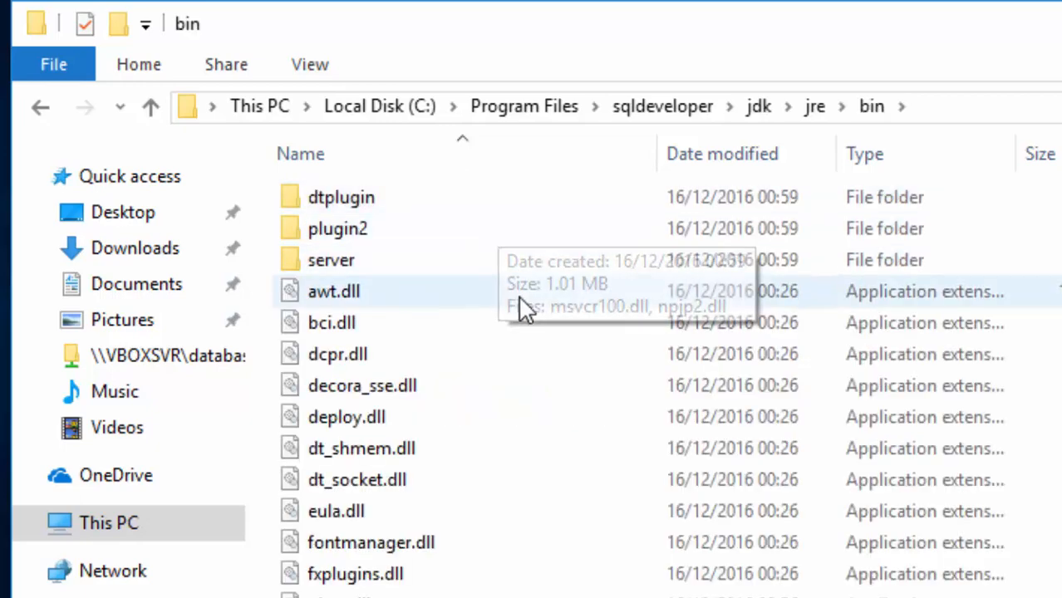
pyautogui.click(333, 291)
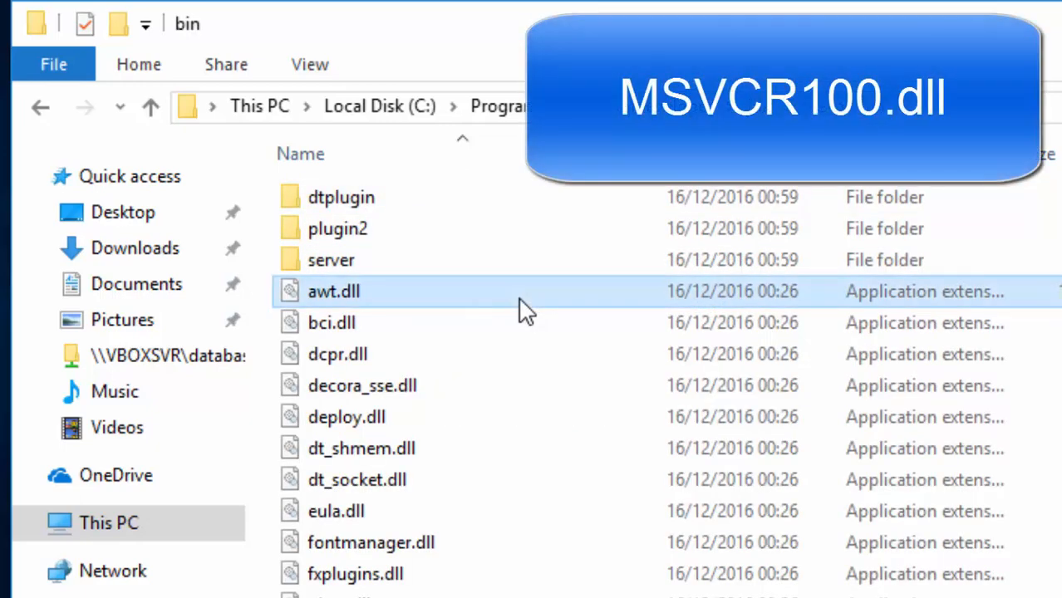
pyautogui.scroll(-3)
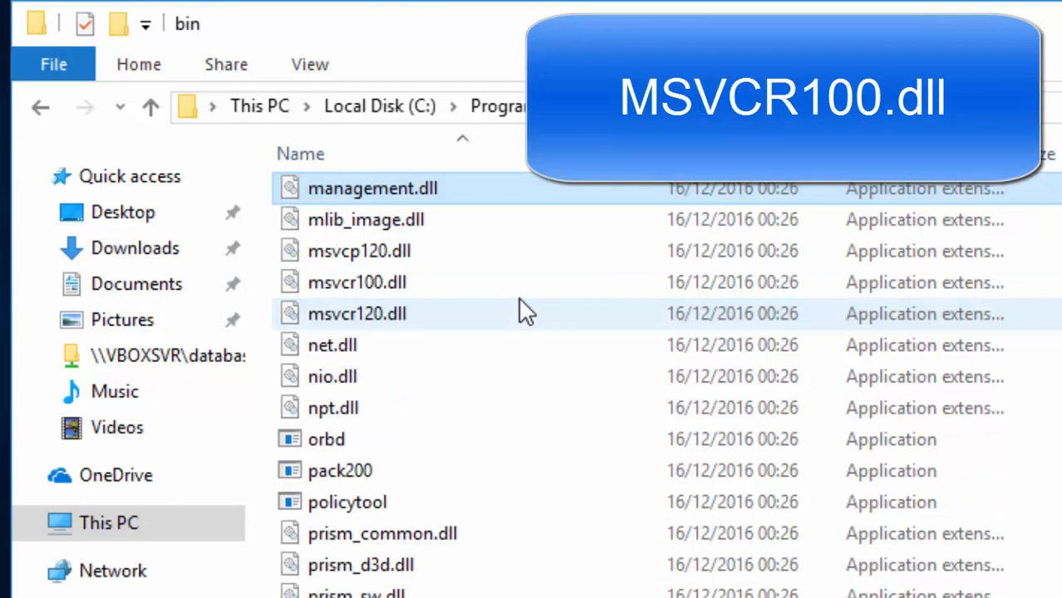
pyautogui.click(358, 282)
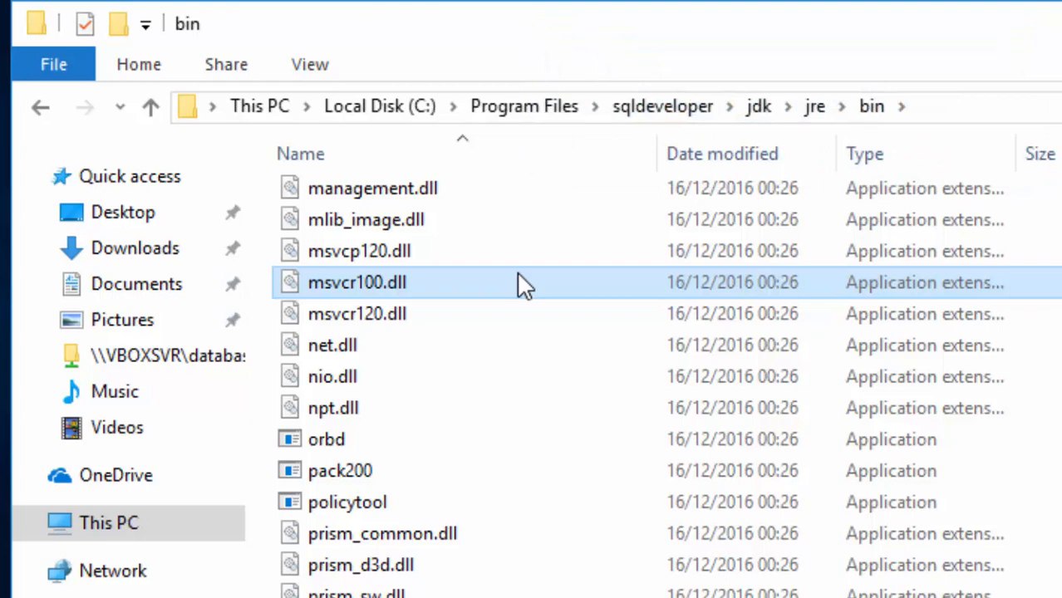
pyautogui.rightClick(357, 282)
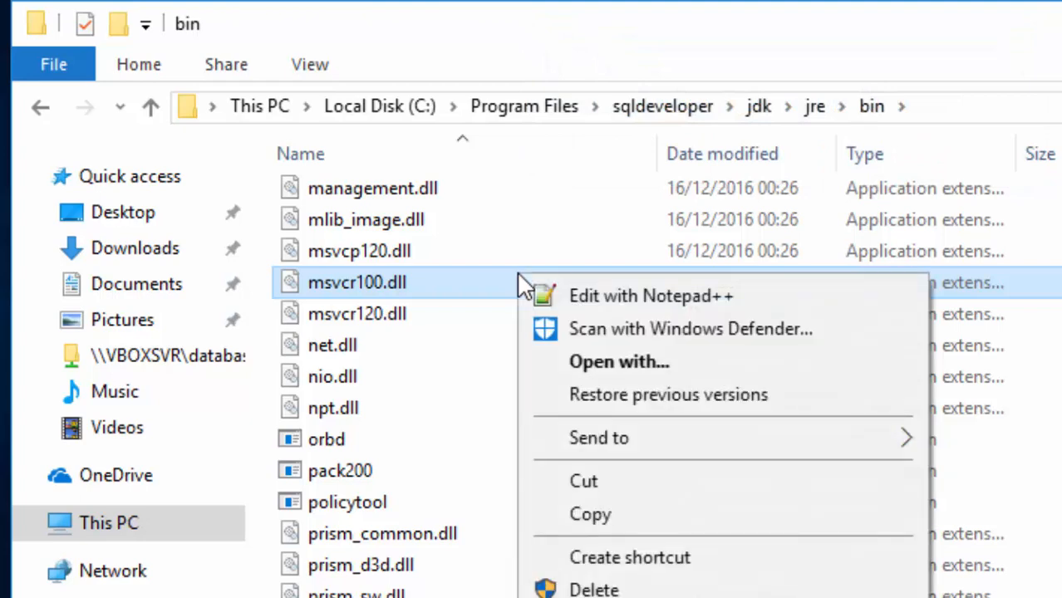
pyautogui.moveTo(610, 515)
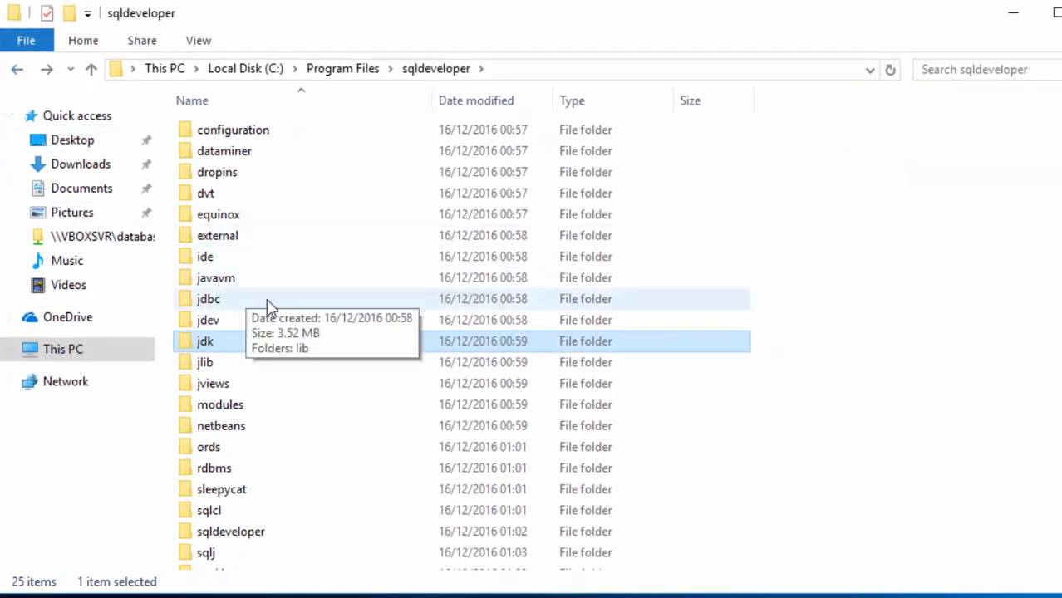
# - Paste msvcr100.dll into sqldeveloper\sqldeveloper\bin, granting administrator permission
pyautogui.scroll(-3)
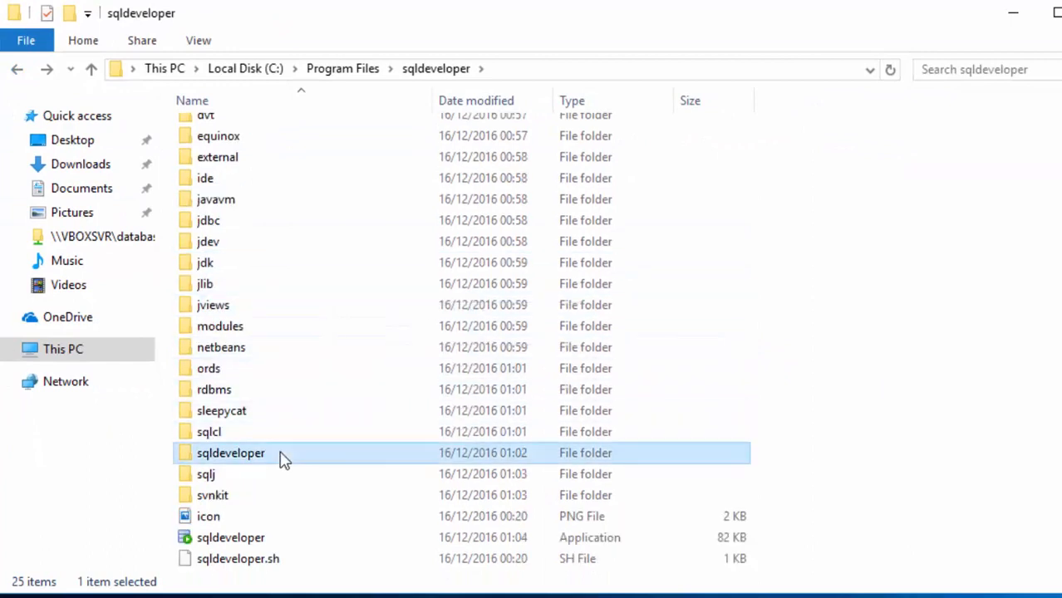
pyautogui.doubleClick(230, 453)
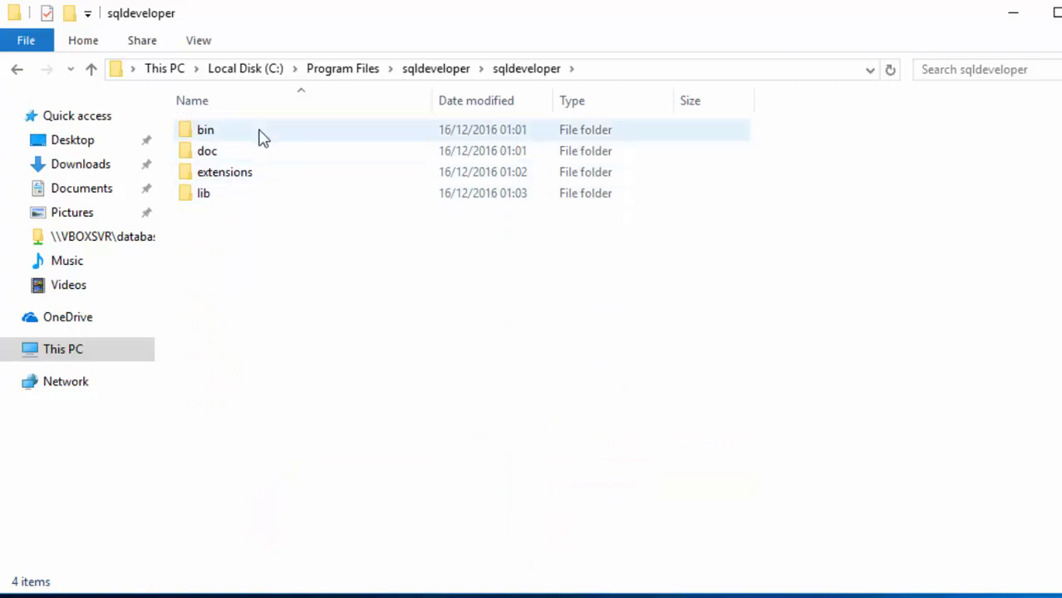
pyautogui.doubleClick(206, 130)
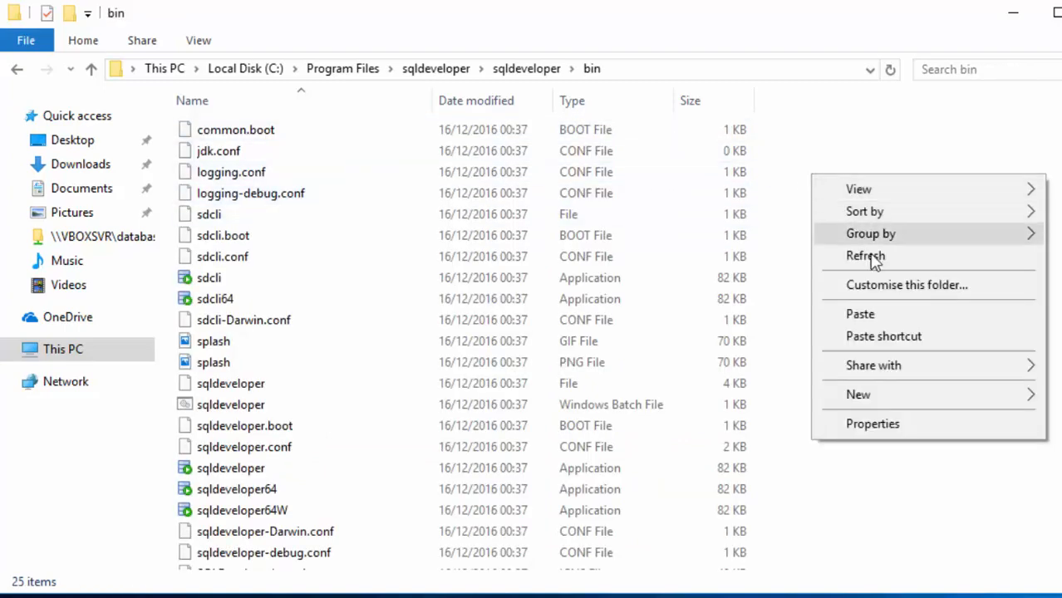
pyautogui.click(861, 313)
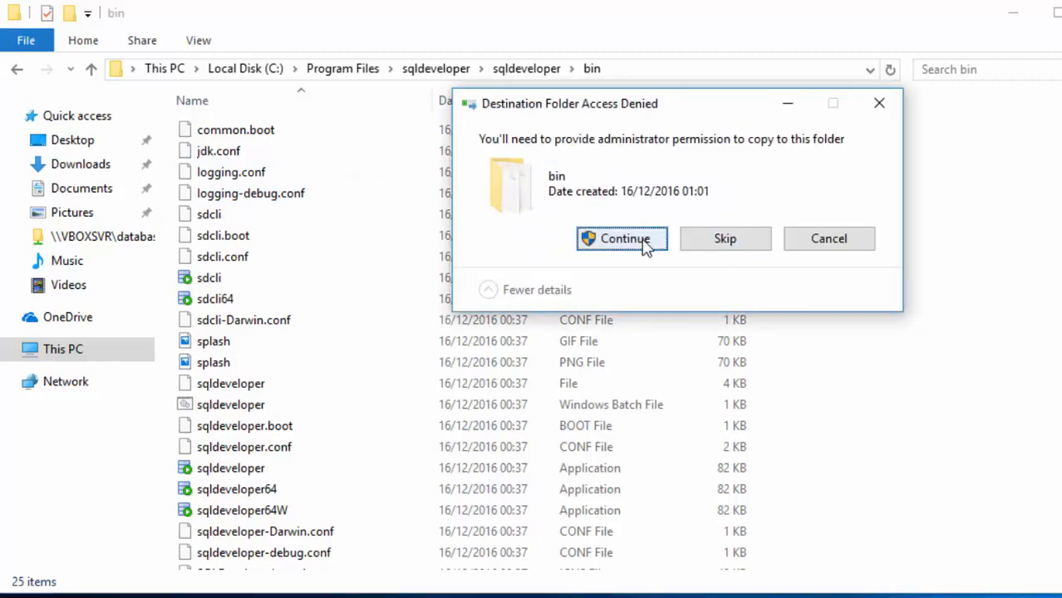
pyautogui.click(622, 239)
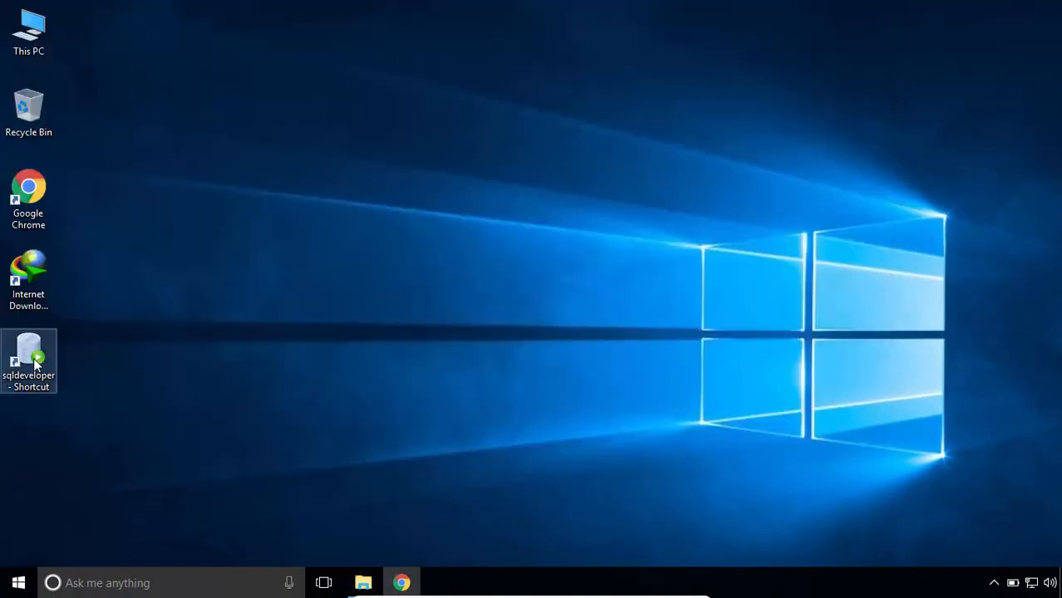
# - Launch SQL Developer from its desktop shortcut's context menu
pyautogui.rightClick(29, 362)
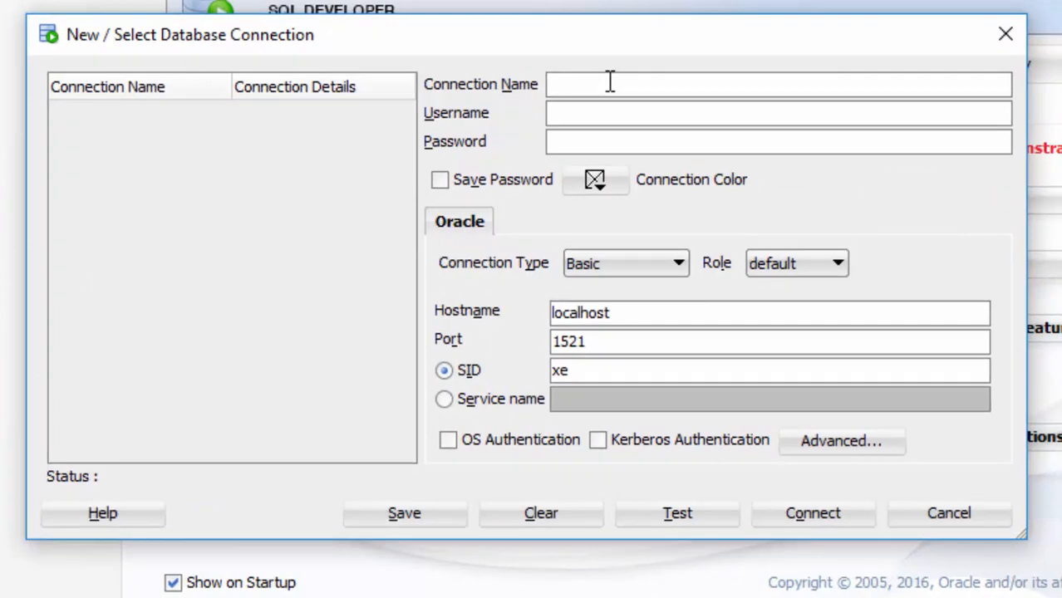
# - Name the connection OracleConnection with user hr, a password, and SID xe
pyautogui.write('OracleCo')
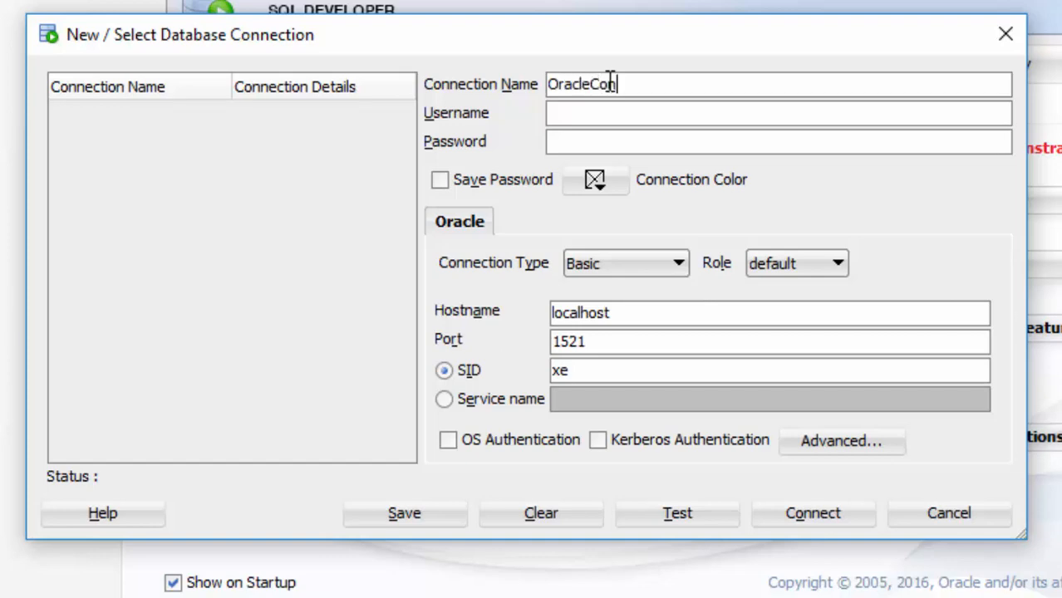
pyautogui.write('nection')
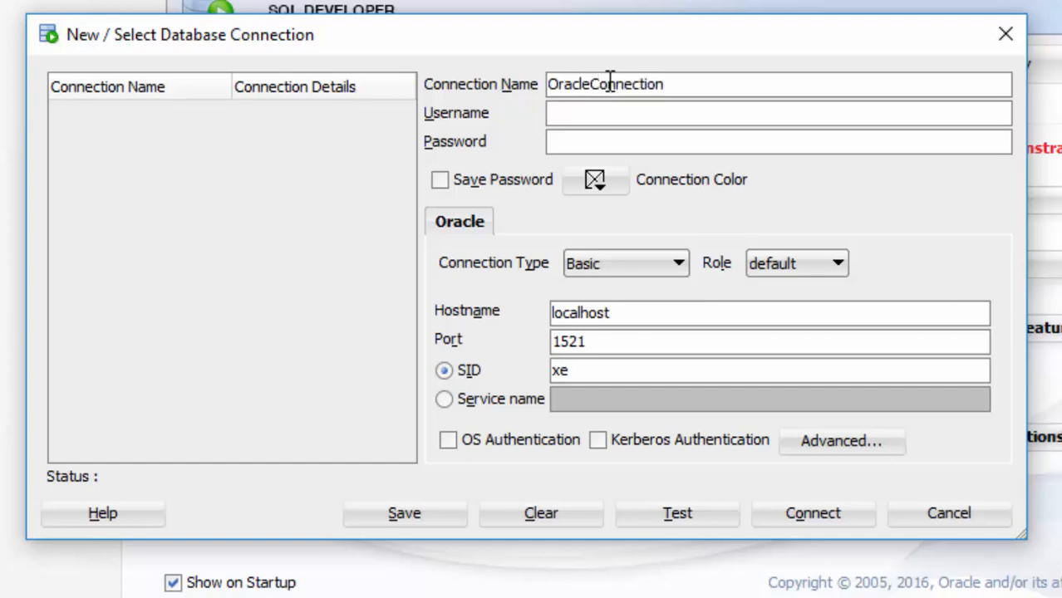
pyautogui.click(779, 112)
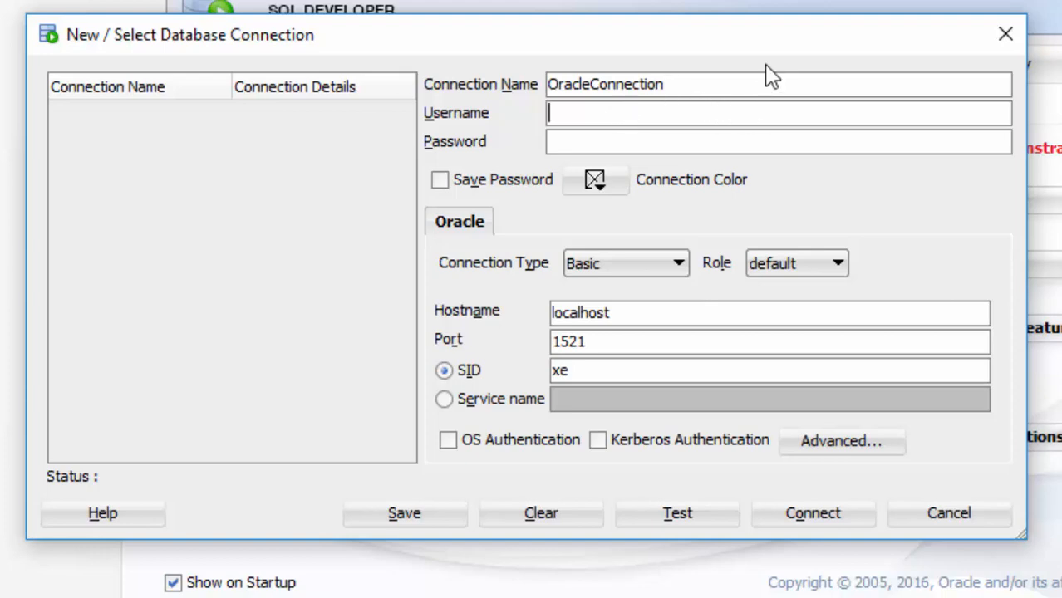
pyautogui.write('hr')
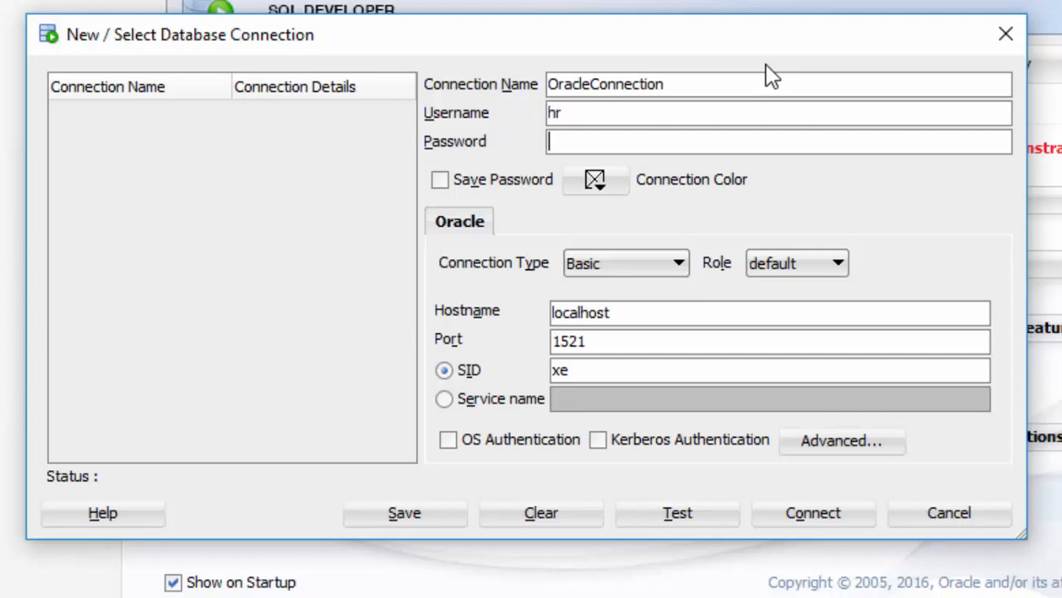
pyautogui.write('••')
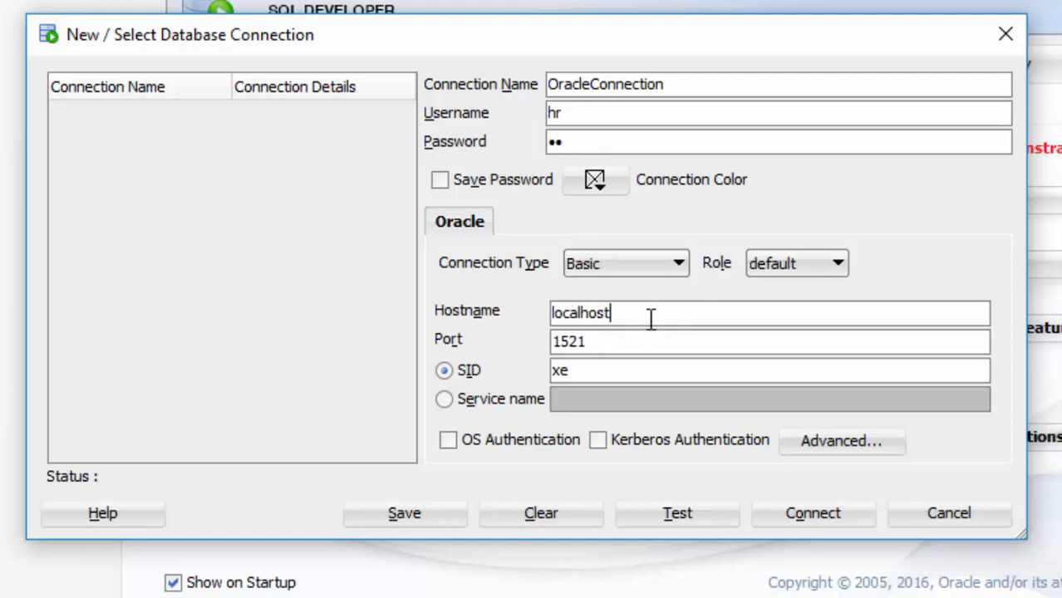
pyautogui.moveTo(633, 341)
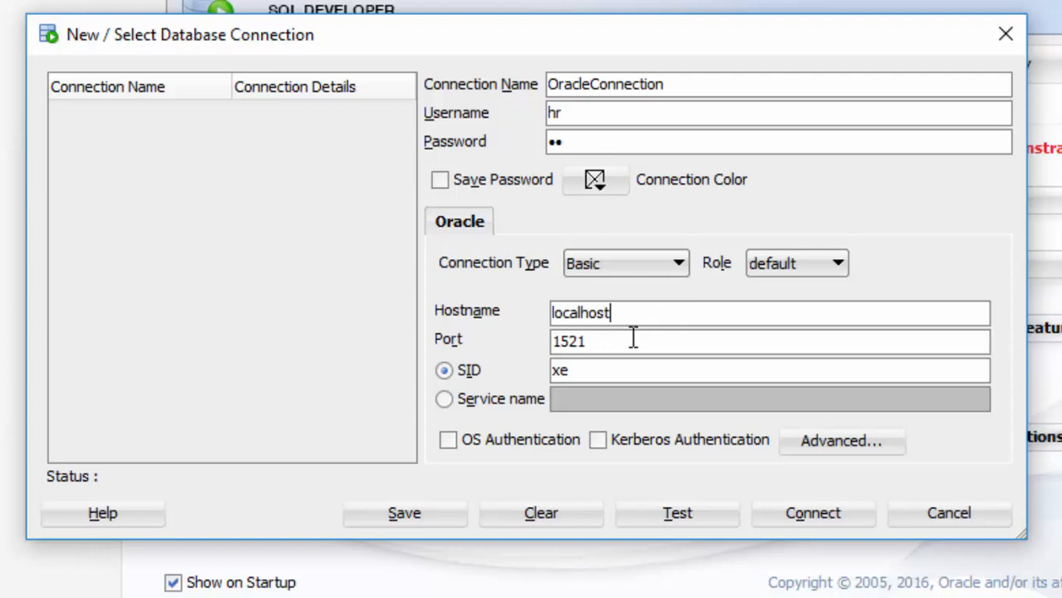
pyautogui.moveTo(616, 340)
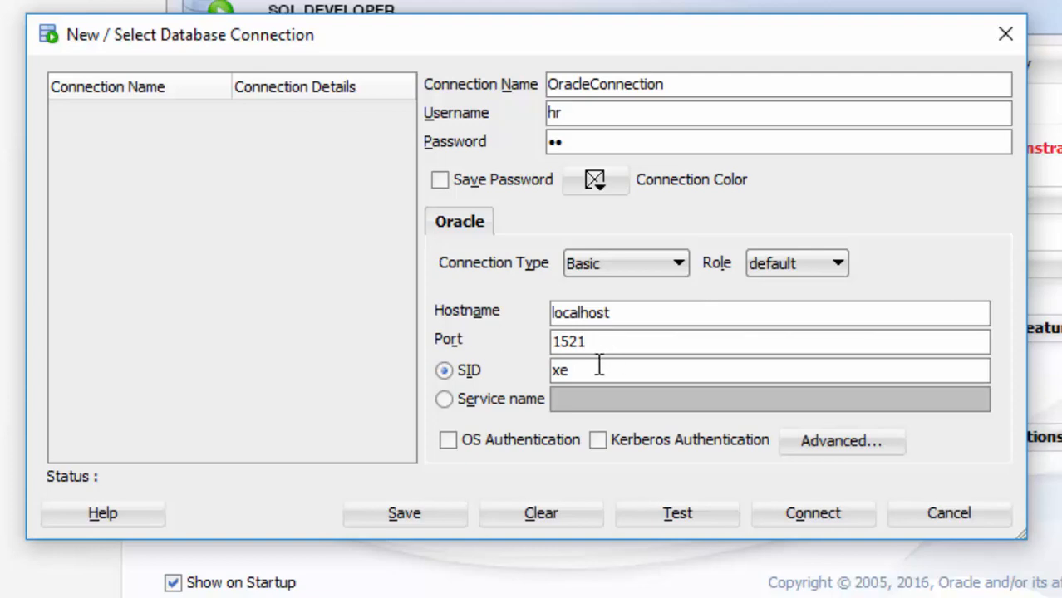
pyautogui.doubleClick(559, 371)
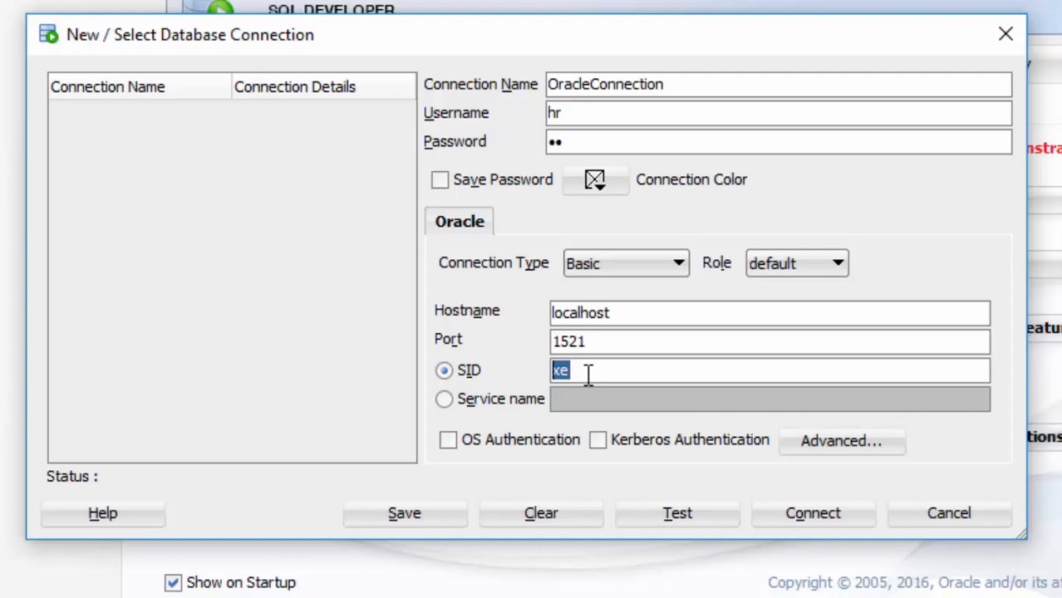
pyautogui.write('xe')
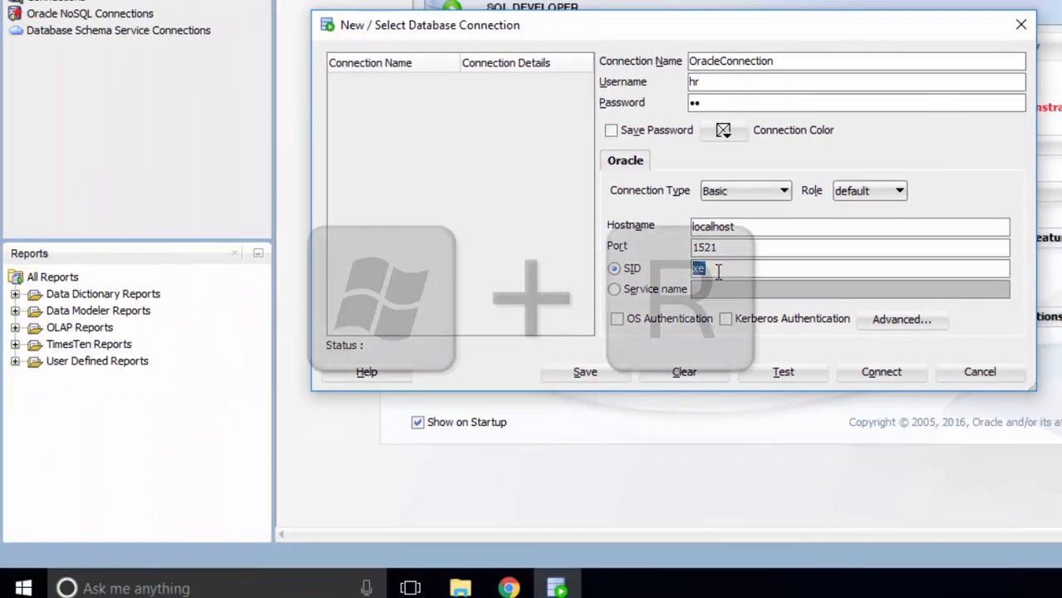
# - Run services.msc and check that OracleServiceSAFAA is running
pyautogui.press('Win+r')
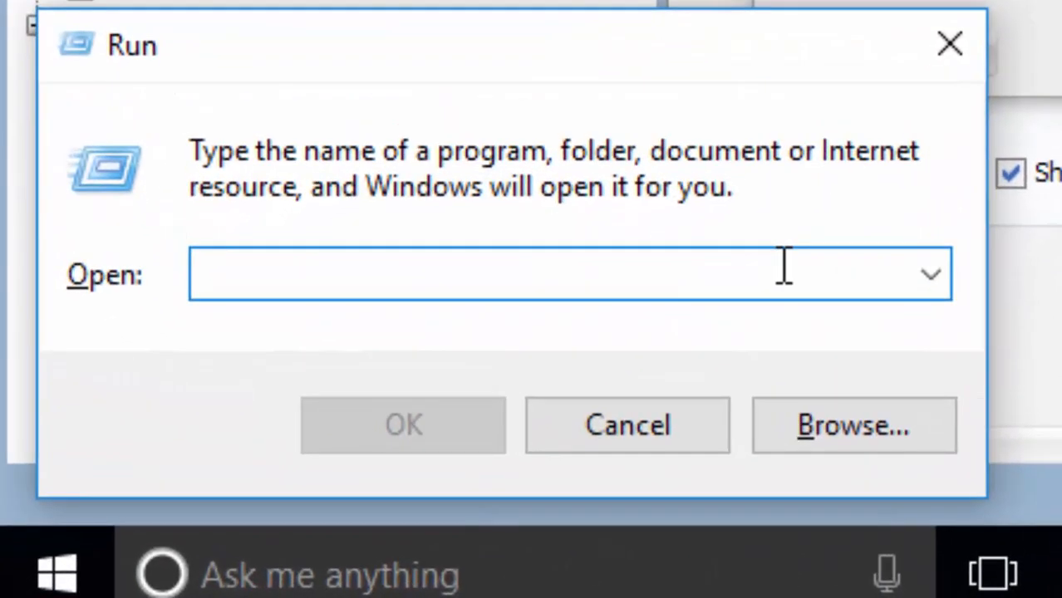
pyautogui.write('services.')
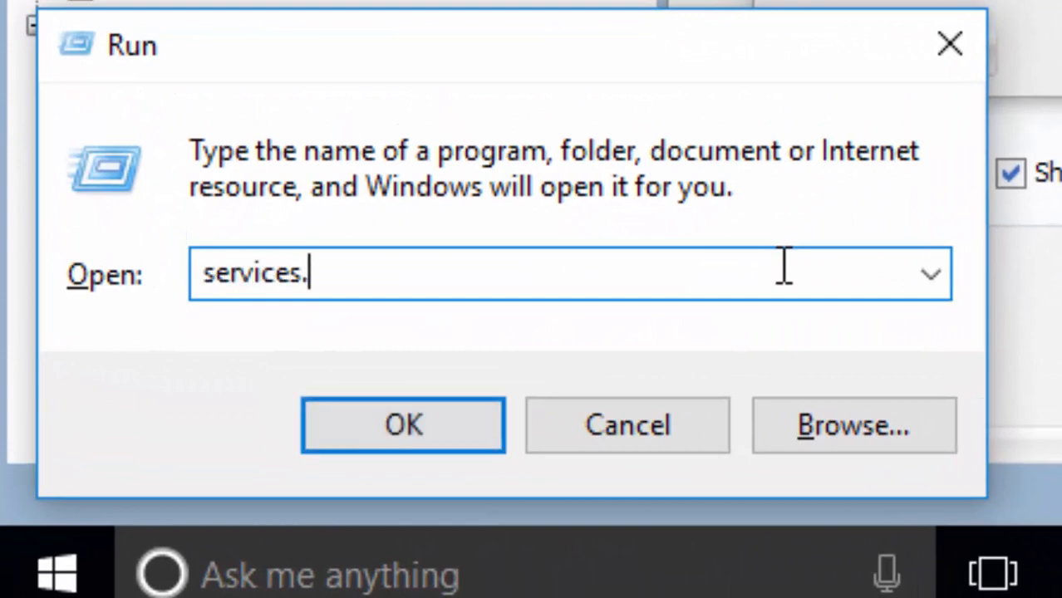
pyautogui.write('msc')
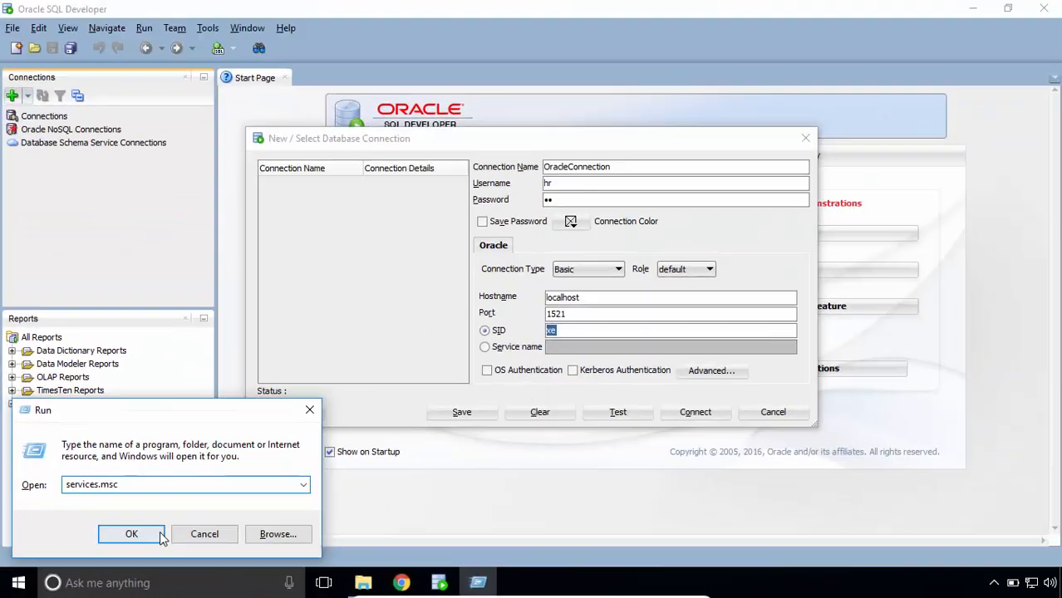
pyautogui.click(132, 533)
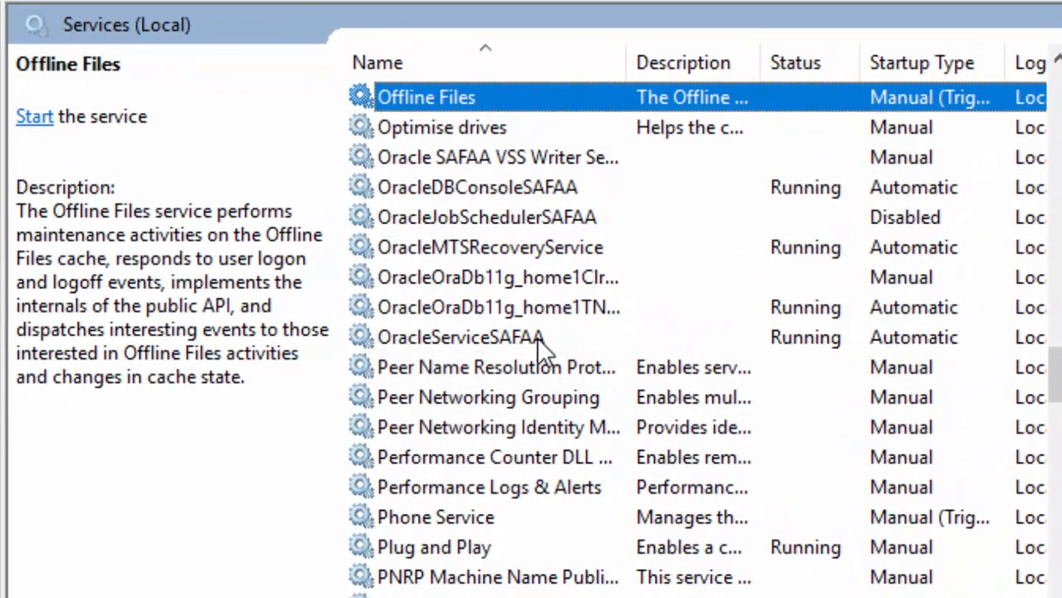
pyautogui.click(461, 337)
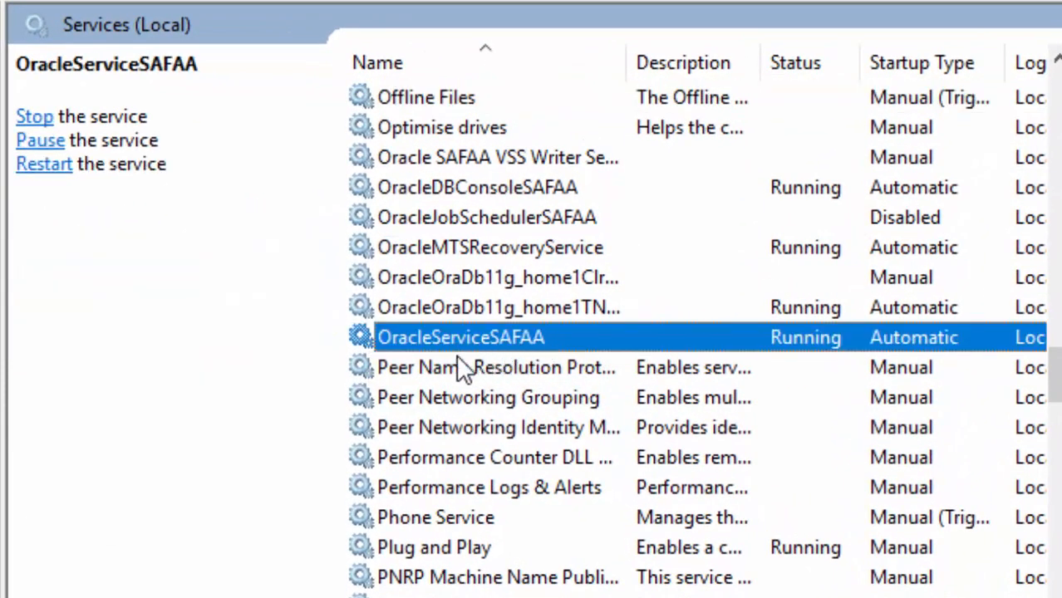
pyautogui.moveTo(490, 353)
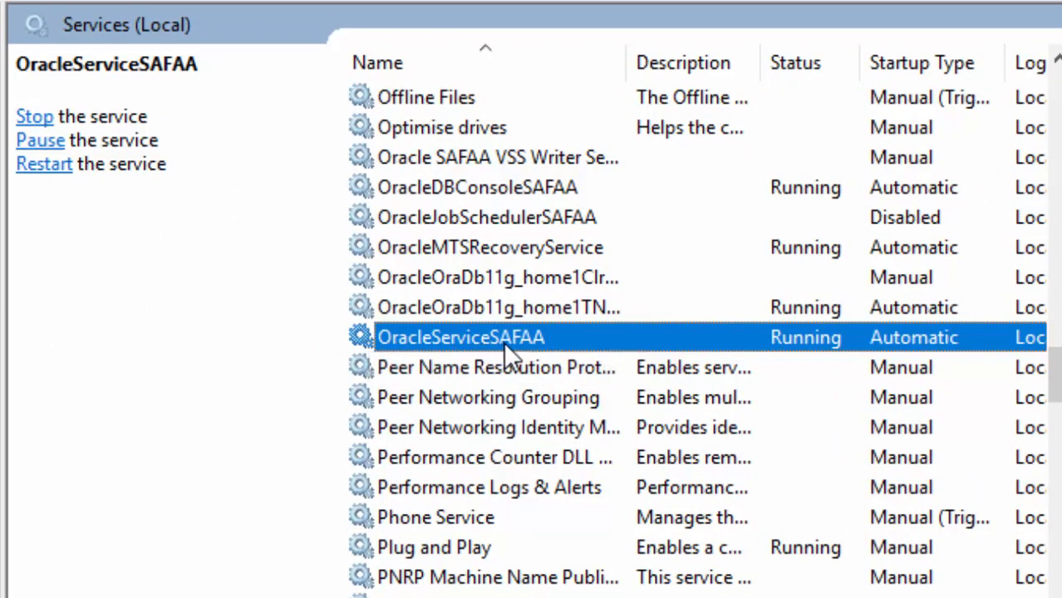
pyautogui.moveTo(544, 351)
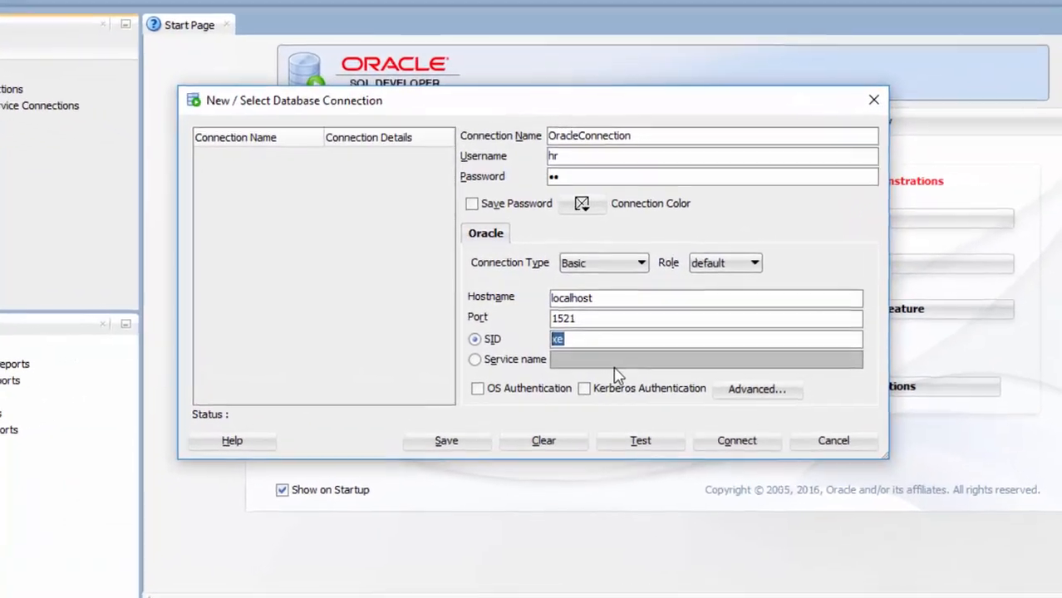
# - Set the SID to SAFAA, test successfully, and connect OracleConnection
pyautogui.write('SAFAA')
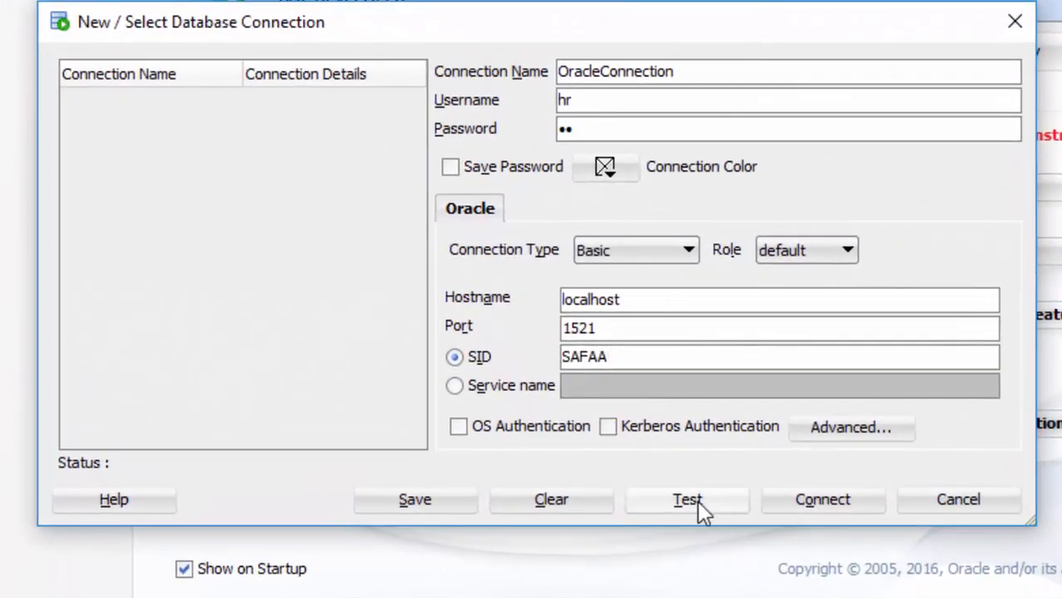
pyautogui.click(687, 499)
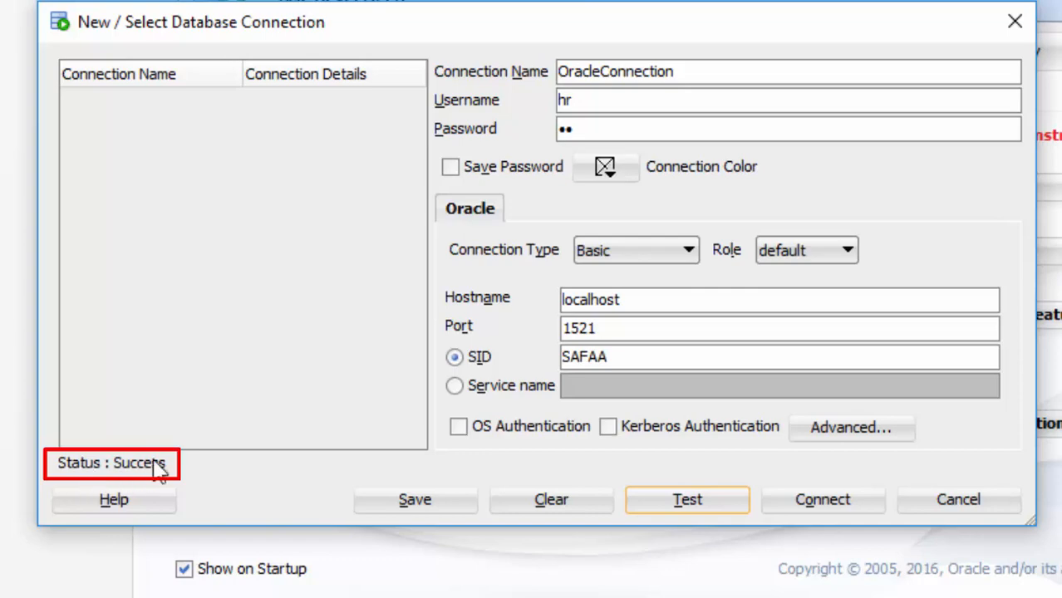
pyautogui.moveTo(823, 499)
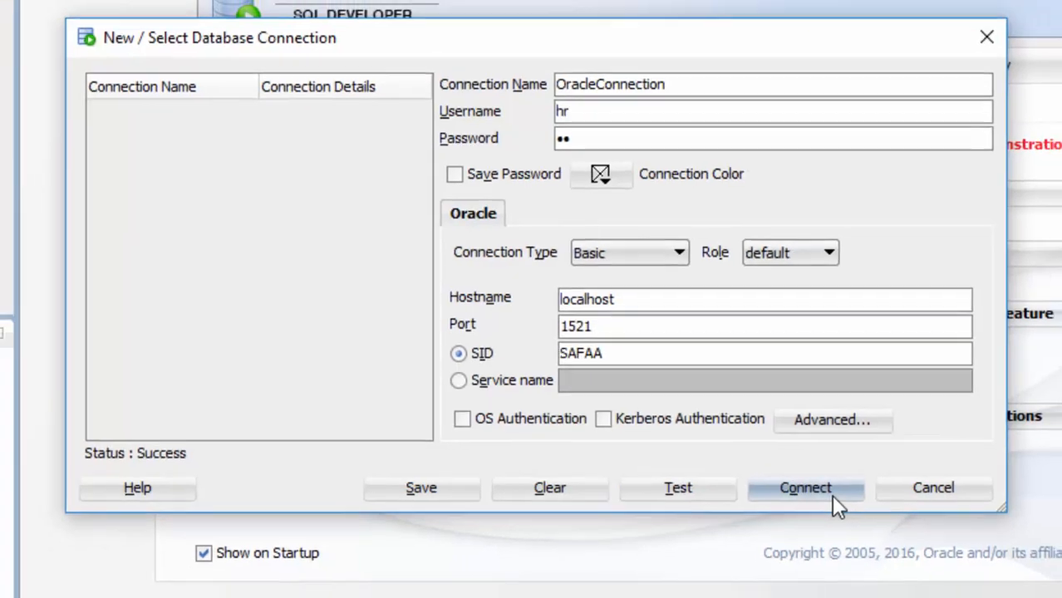
pyautogui.click(804, 488)
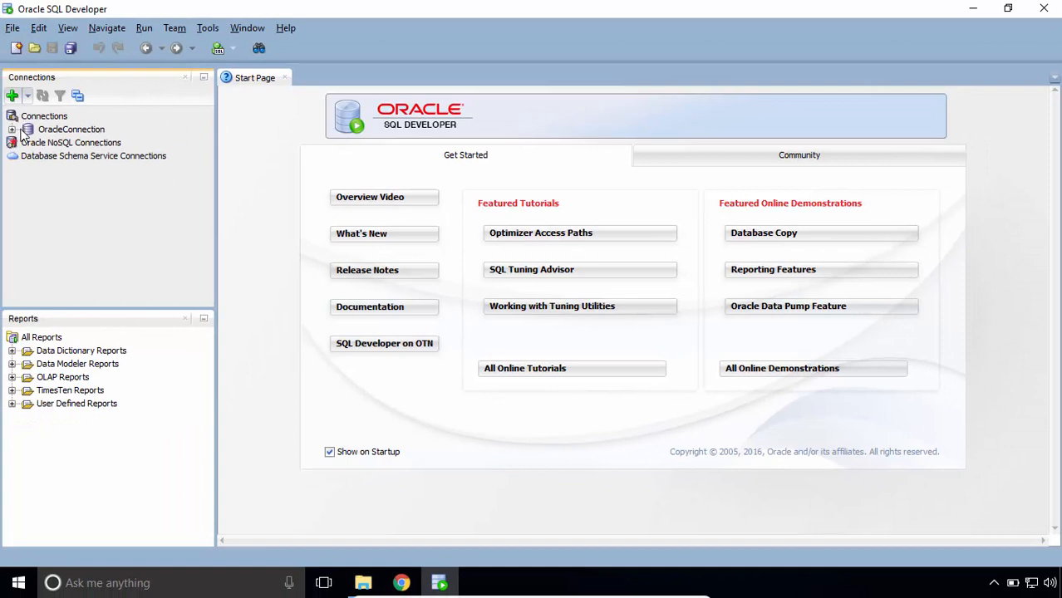
# - Run 'SELECT * FROM employees;' in the OracleConnection worksheet
pyautogui.doubleClick(71, 129)
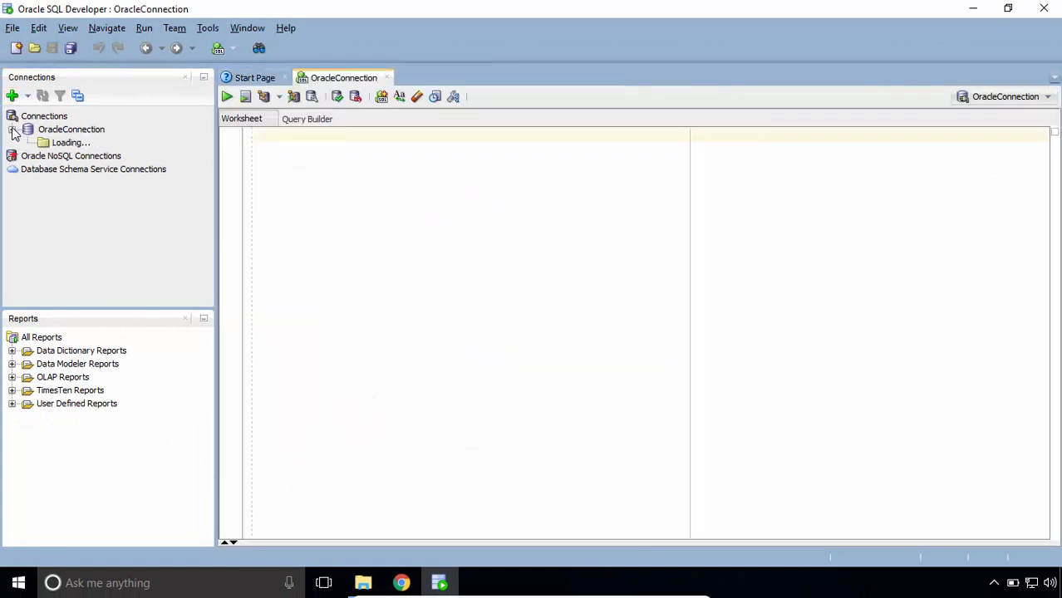
pyautogui.click(13, 129)
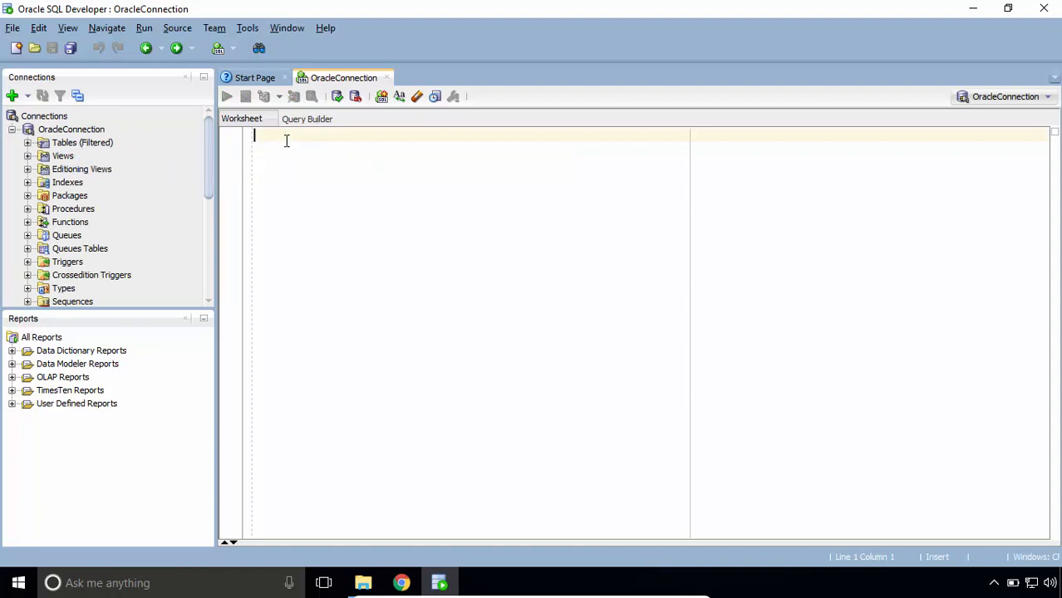
pyautogui.write('SELECT * FROM')
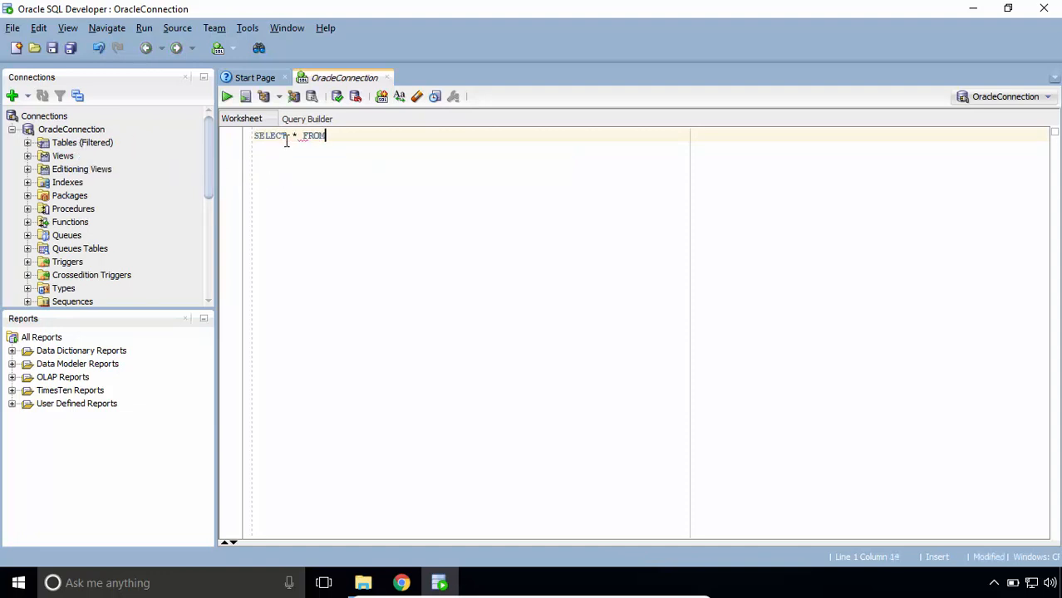
pyautogui.write('employees;')
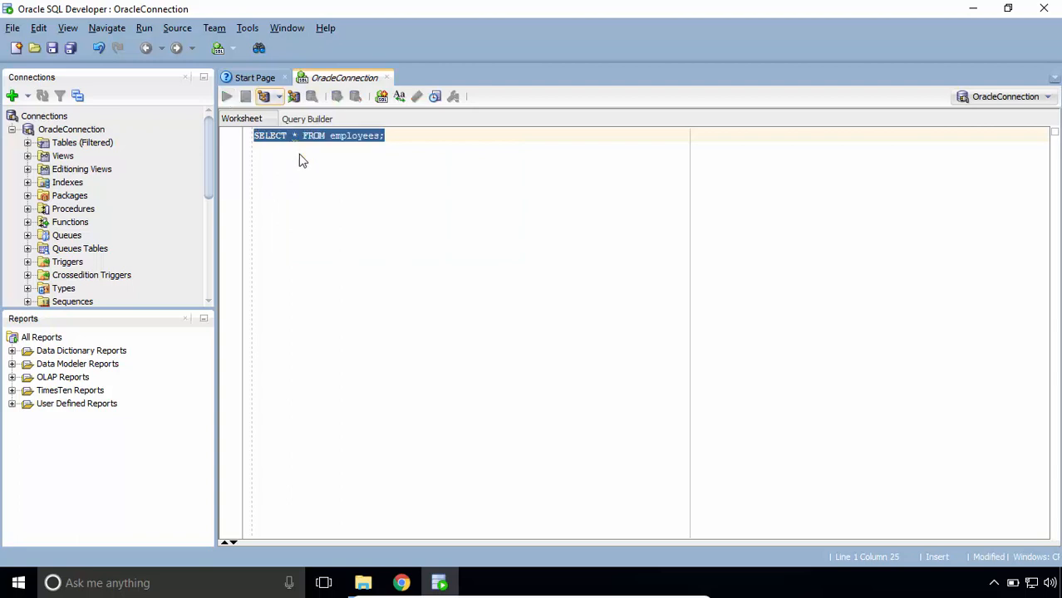
pyautogui.click(227, 96)
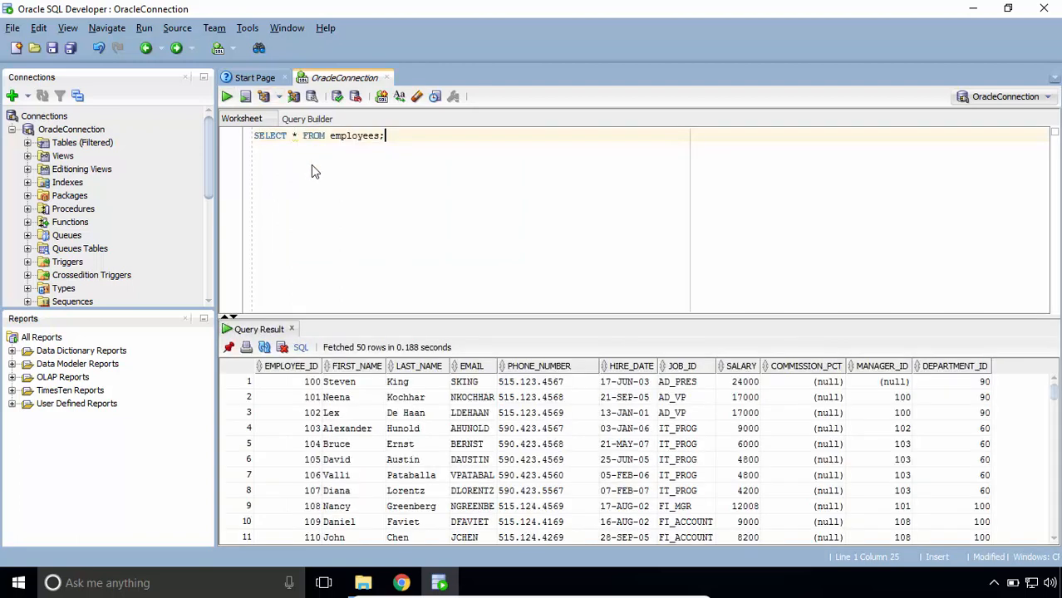